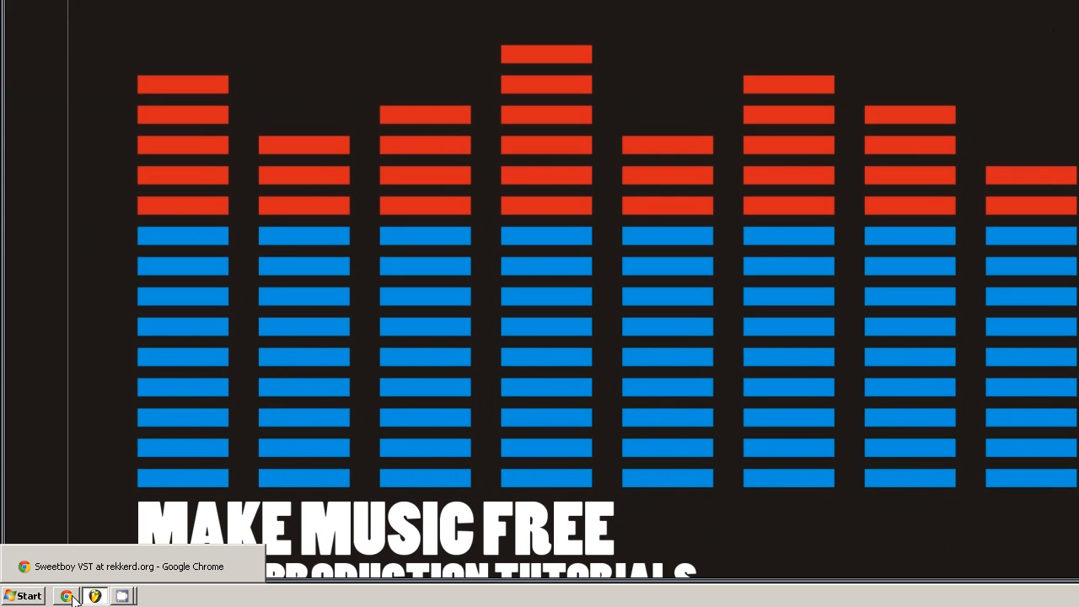
- Download the SH-1 v1.30 package from the rekkerd.org Sweetboy VST page and open the zip
click(122, 596)
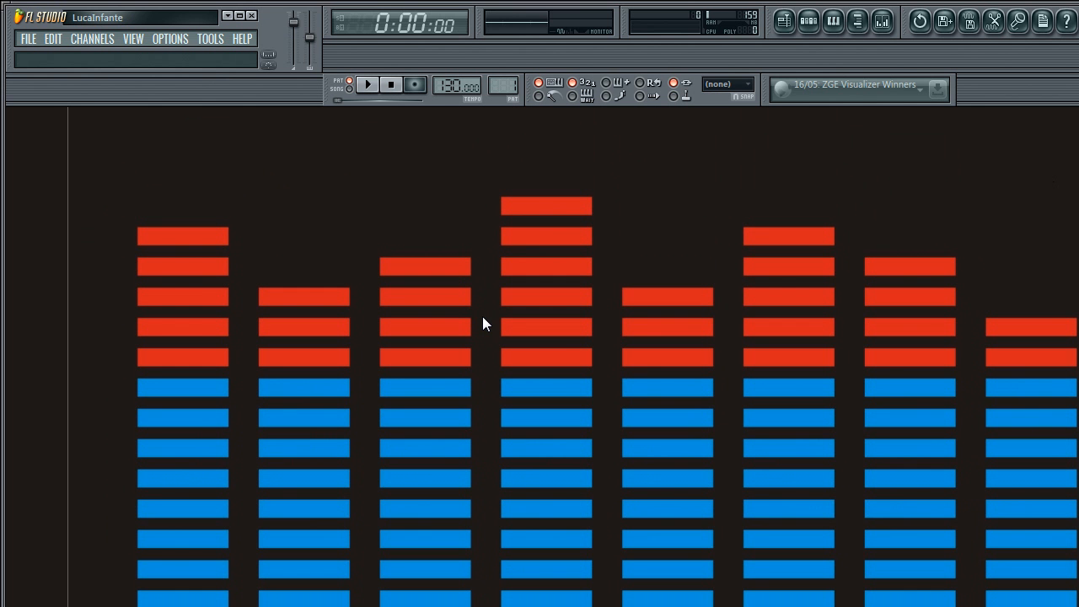
mouse_move(623, 421)
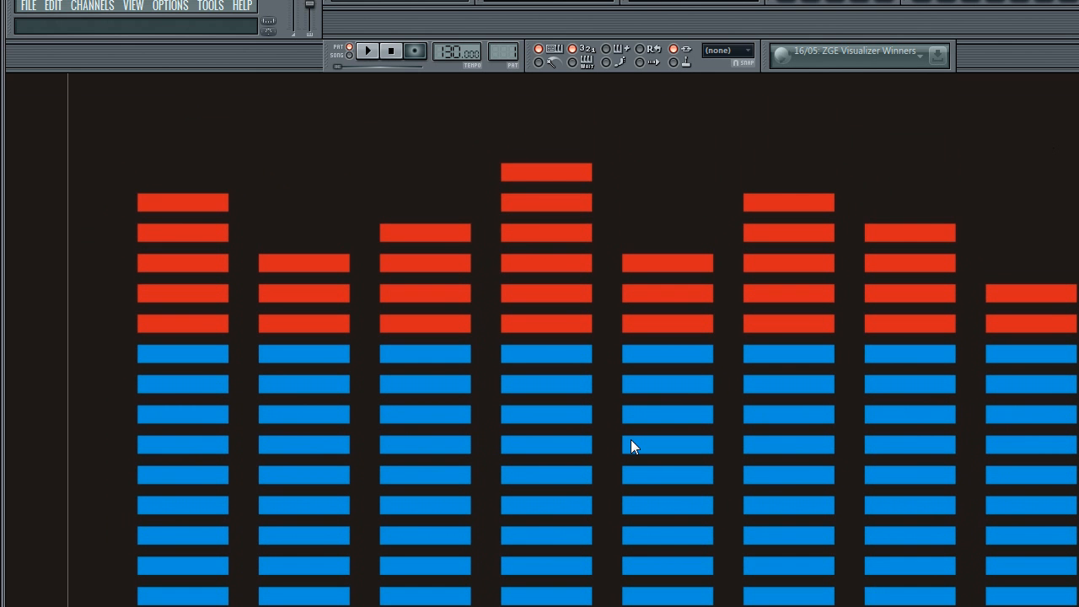
mouse_move(526, 241)
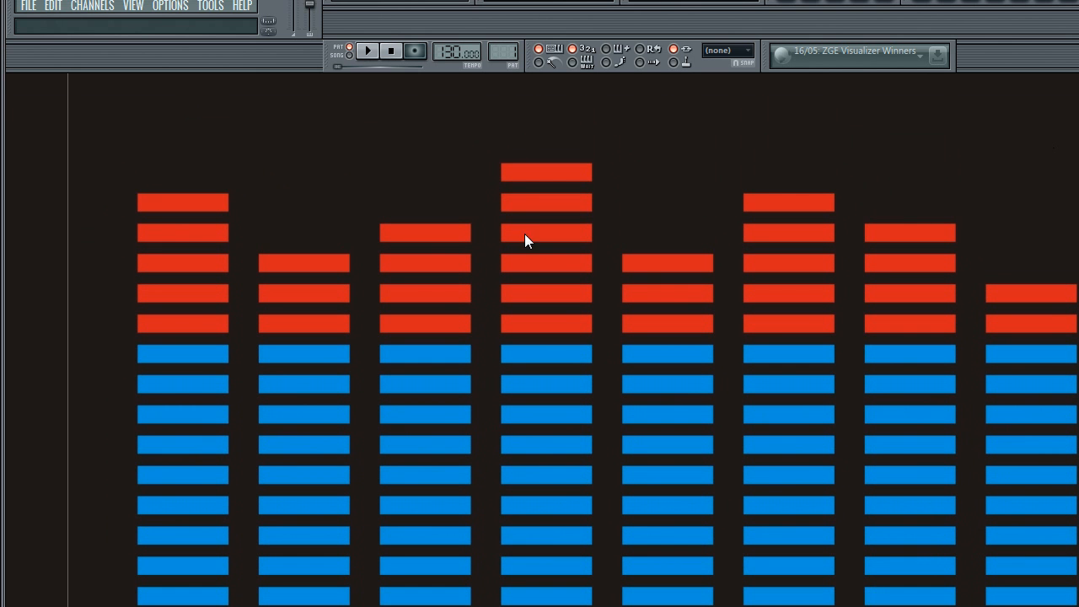
mouse_move(218, 428)
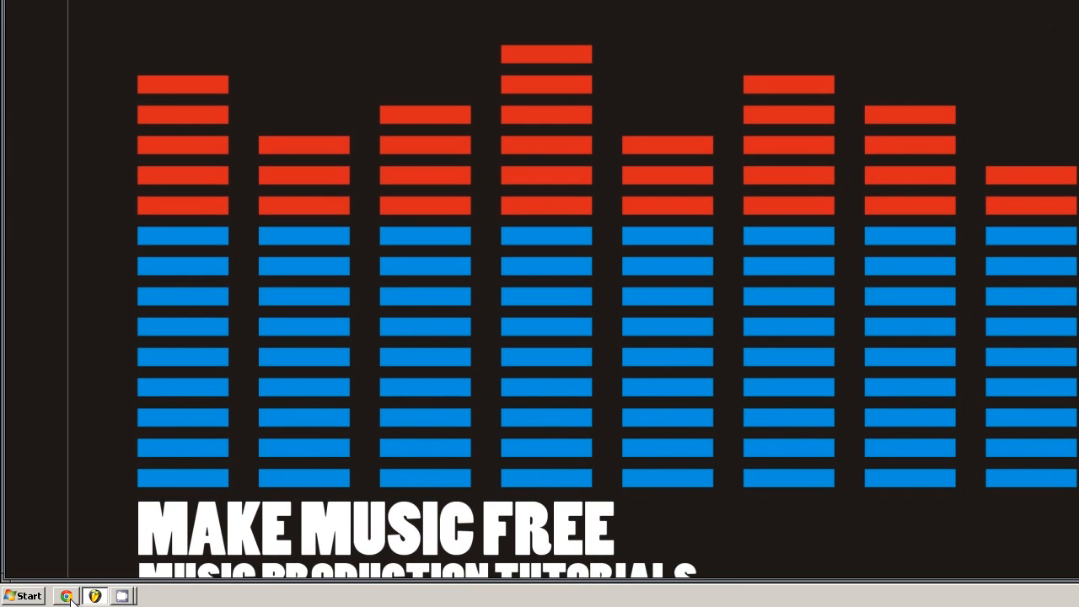
click(66, 597)
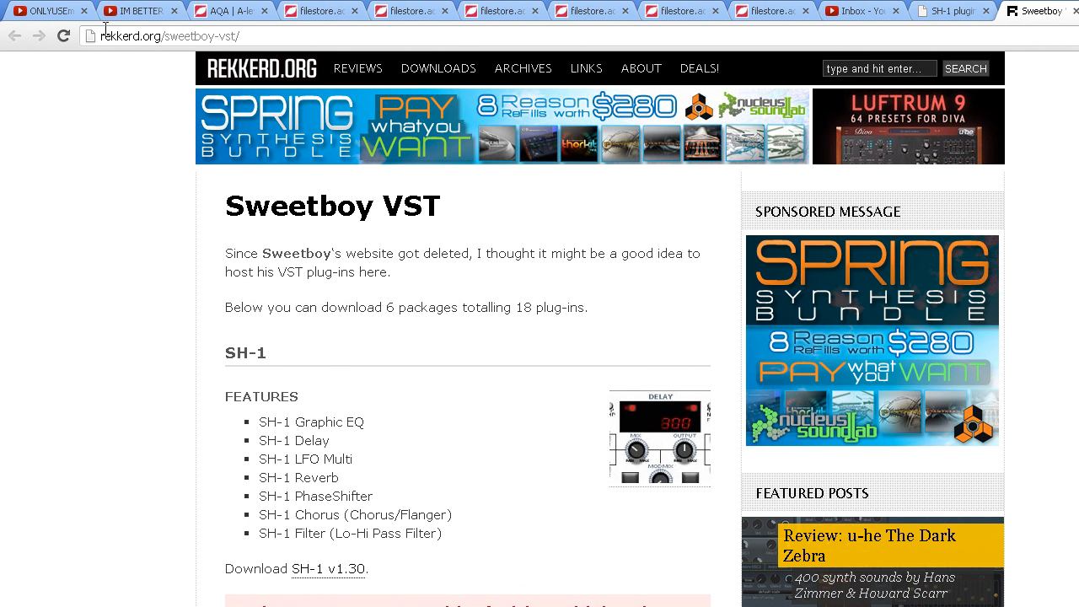
click(169, 35)
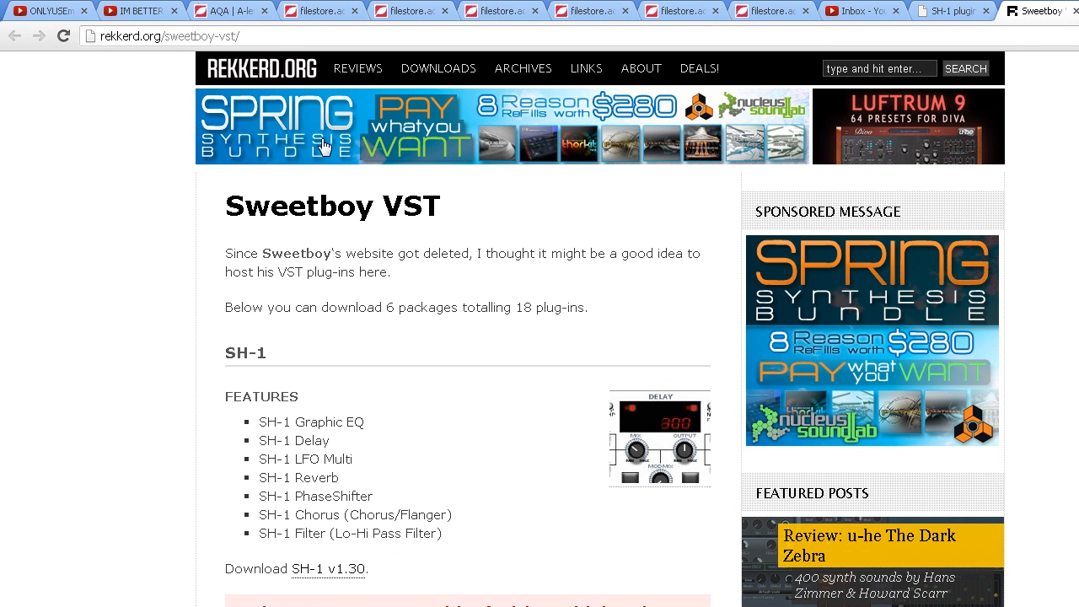
scroll(down, 3)
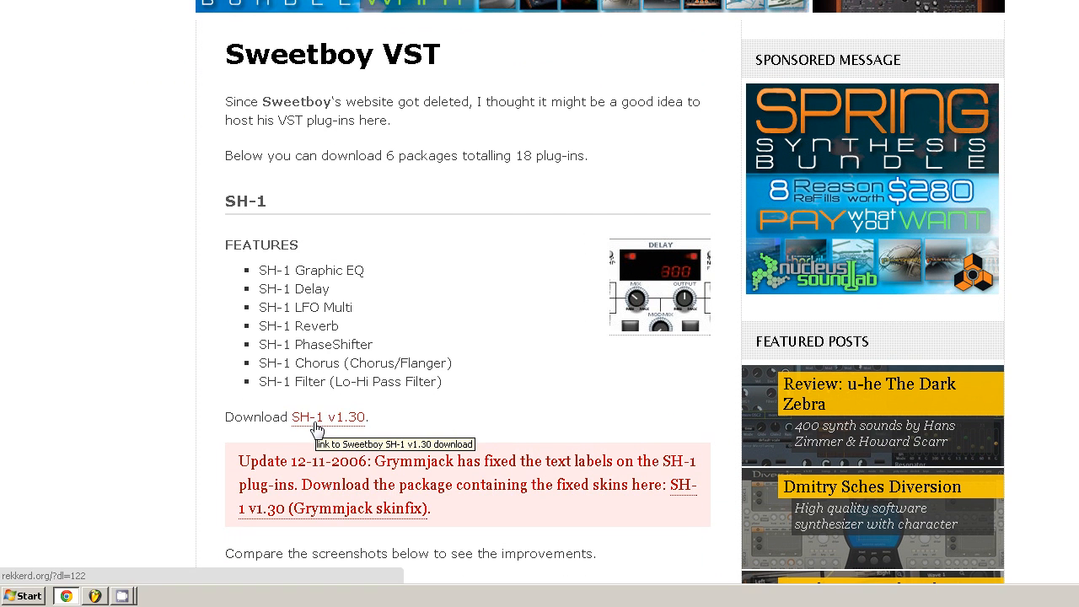
click(327, 416)
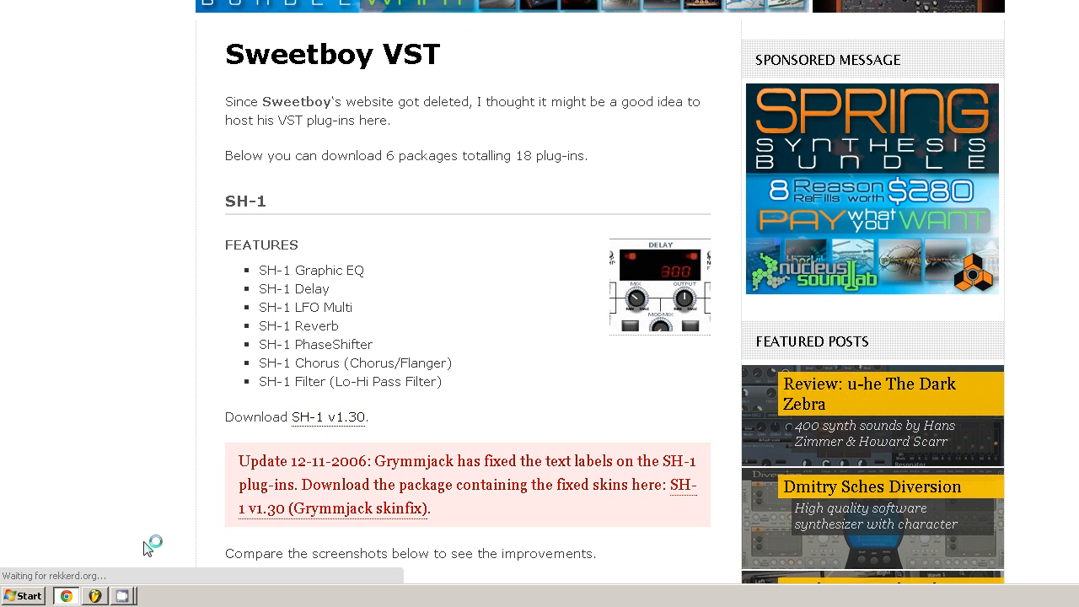
click(324, 416)
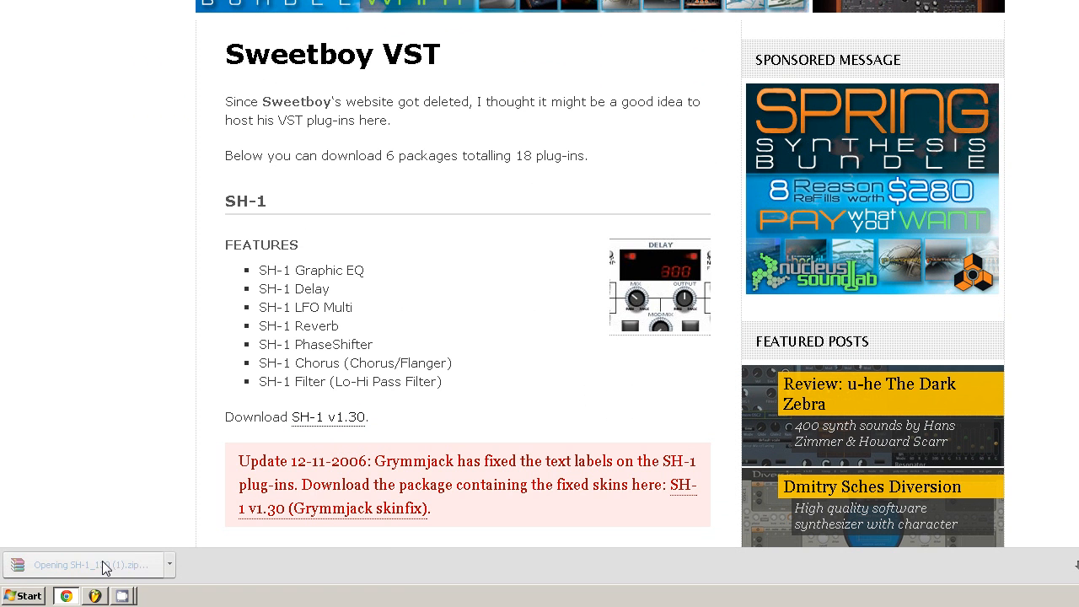
- Open the SH-1_130 folder in the downloaded archive and select Soldiverb.dll
click(88, 565)
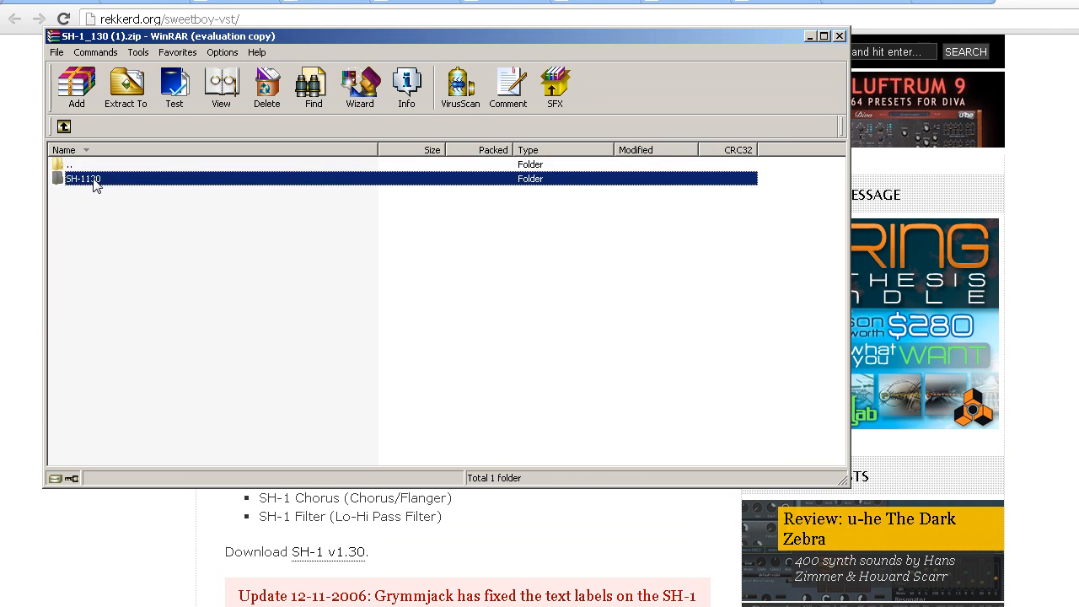
double_click(83, 178)
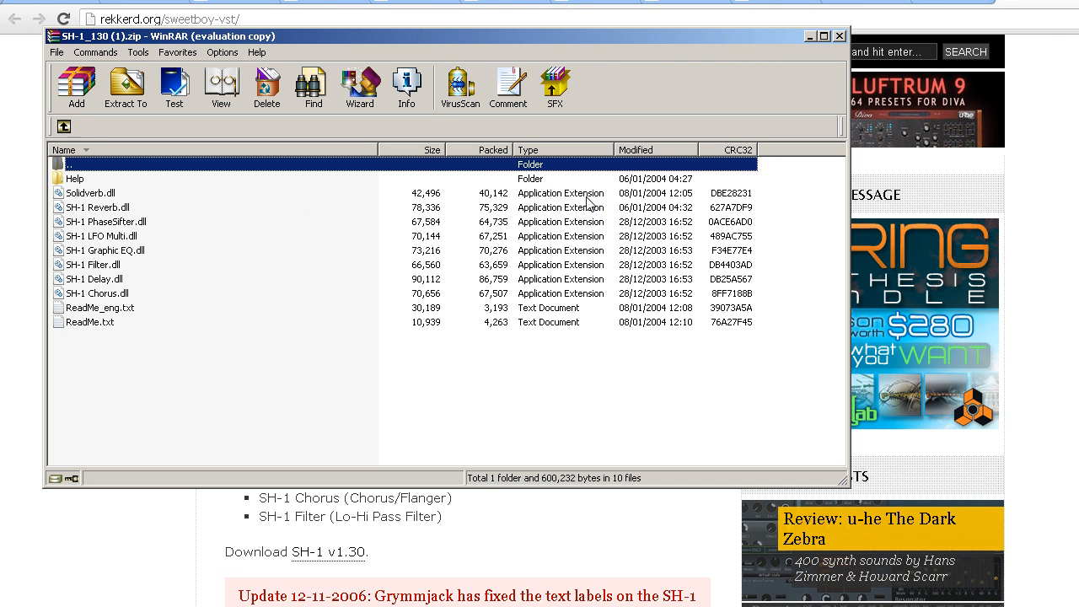
mouse_move(126, 235)
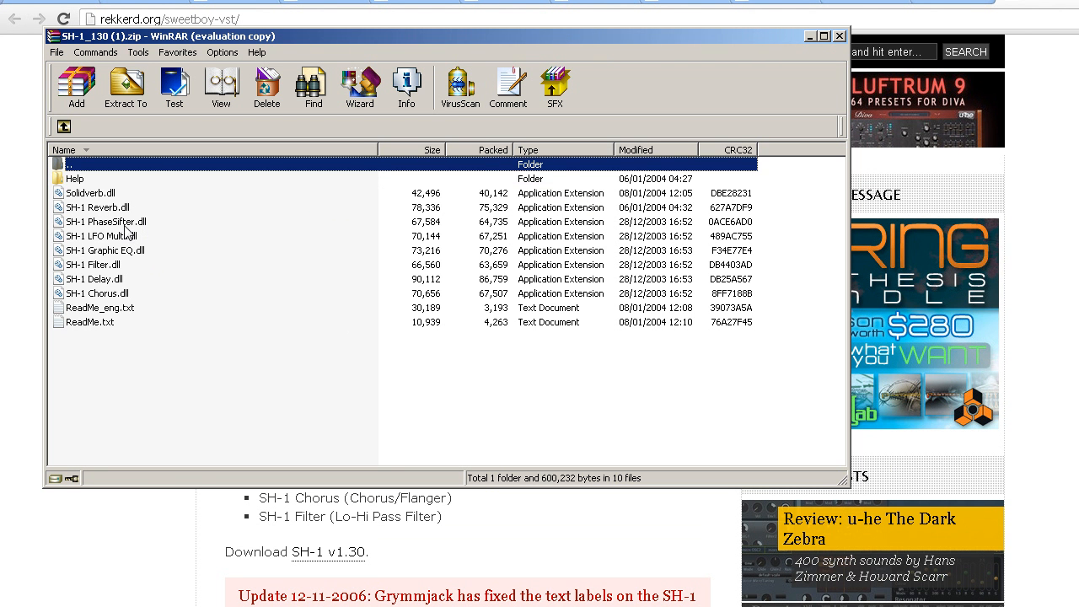
mouse_move(111, 194)
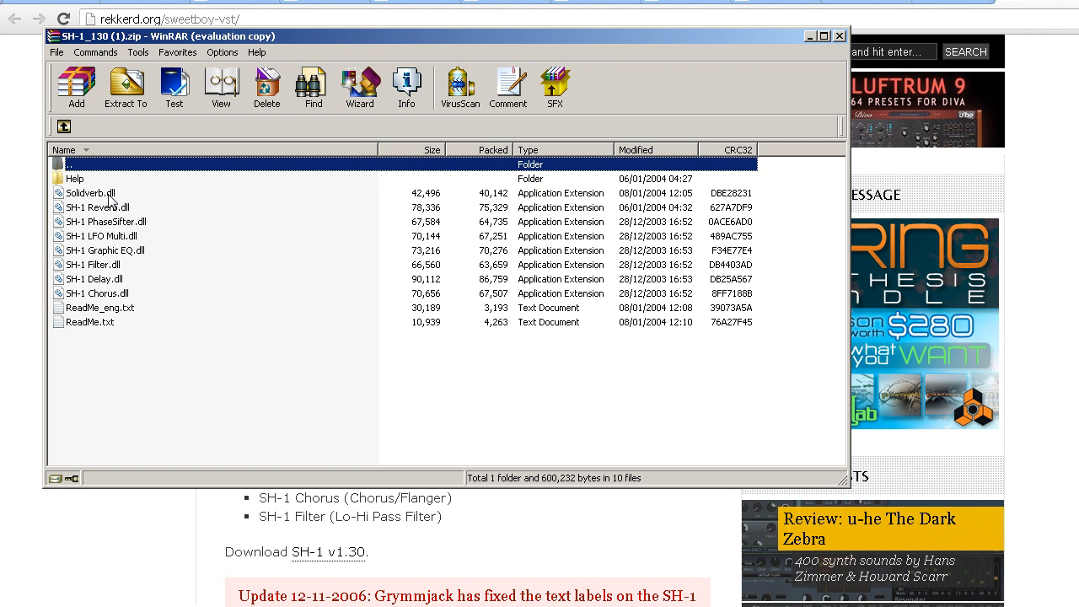
click(91, 192)
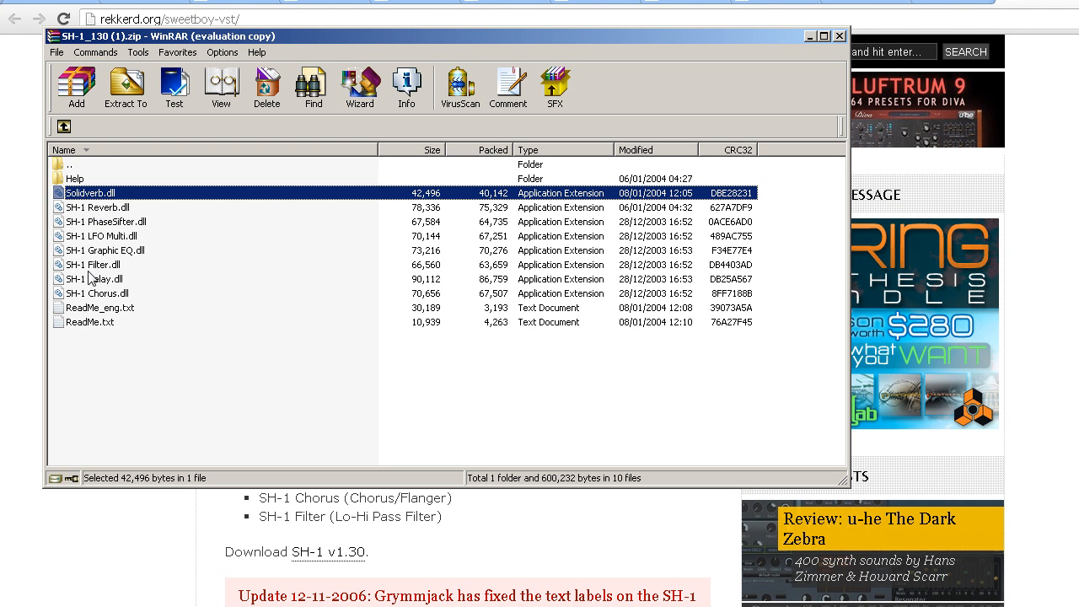
mouse_move(118, 328)
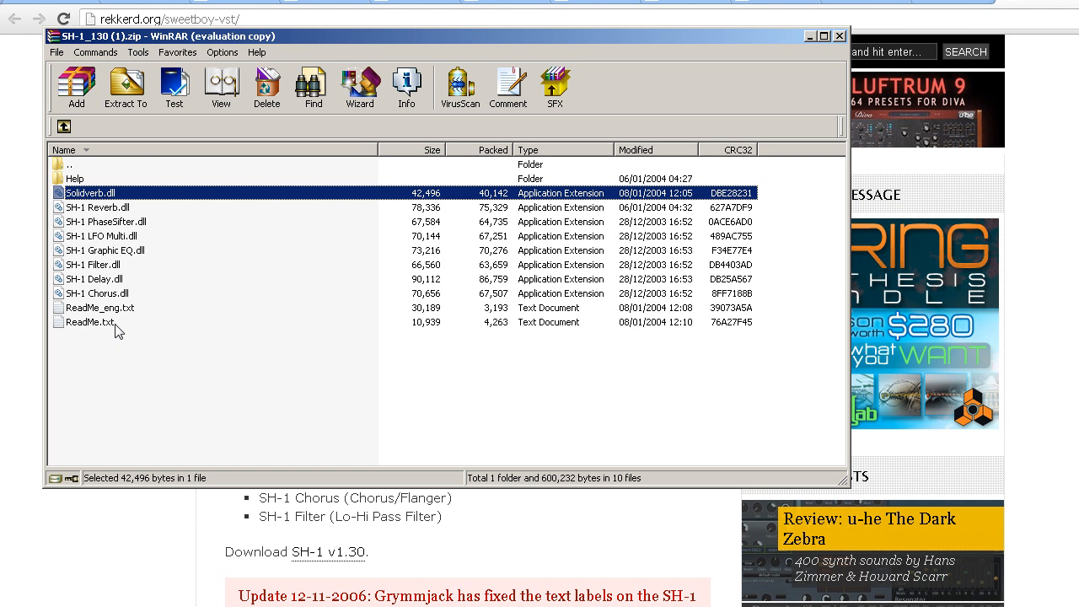
mouse_move(144, 307)
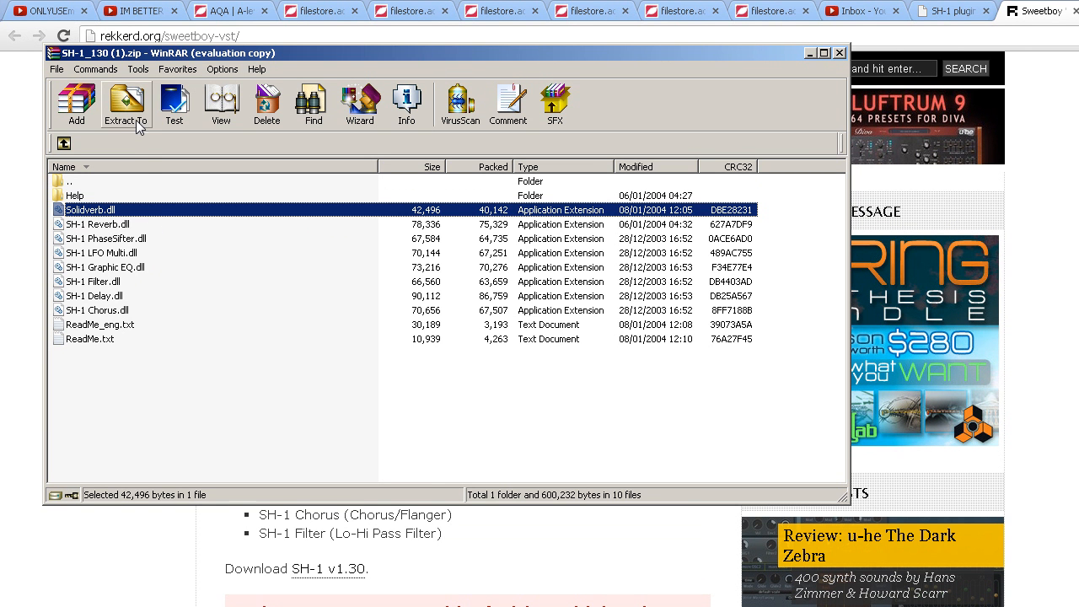
- Start extraction and browse the folder tree into C: > Image-Line > FL Studio 11
click(125, 101)
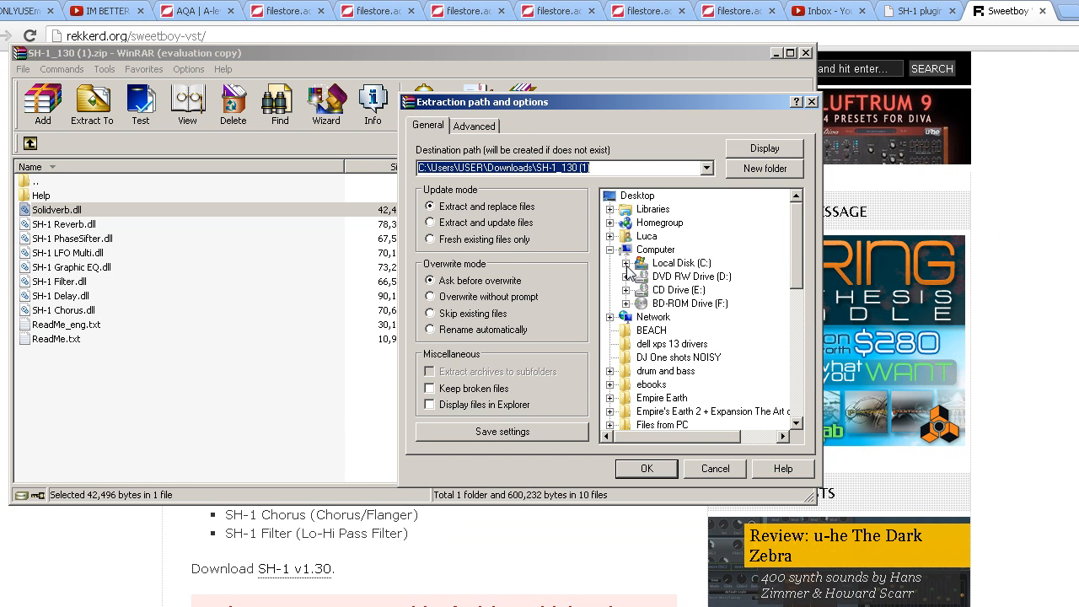
click(626, 263)
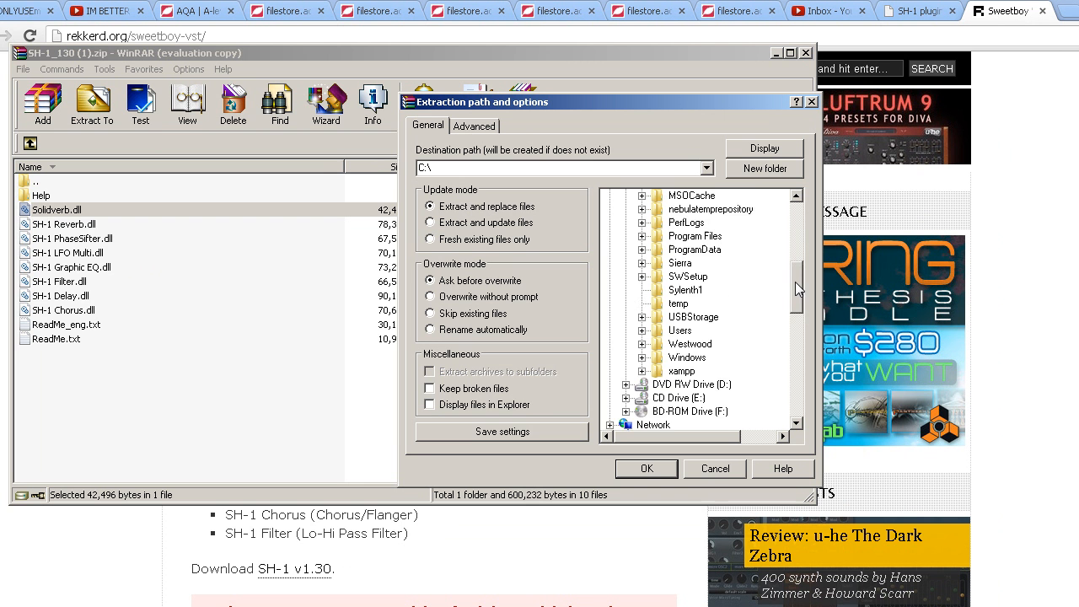
scroll(up, 3)
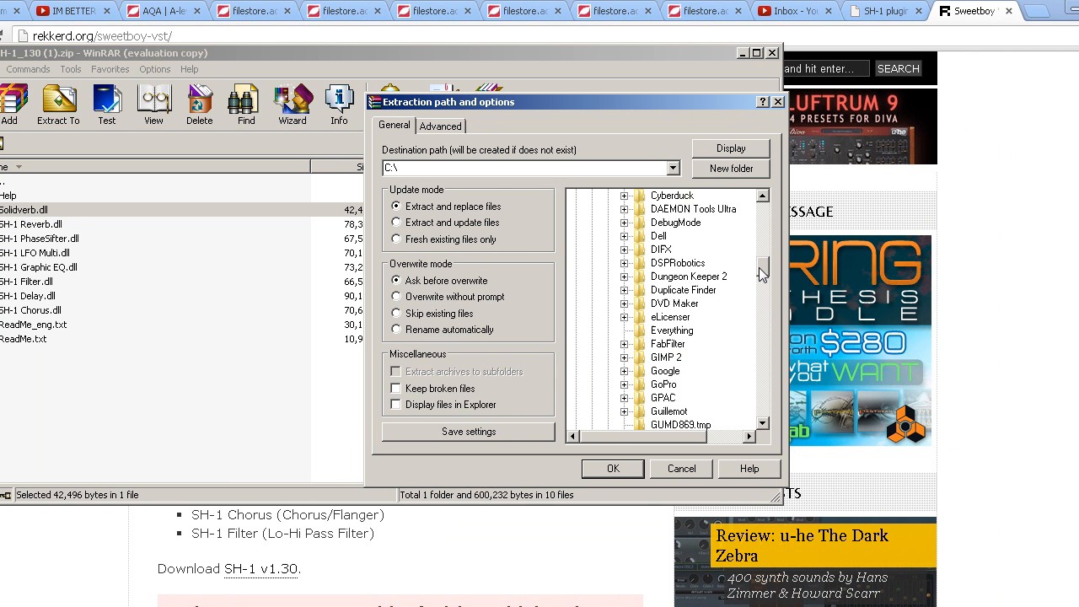
scroll(down, 3)
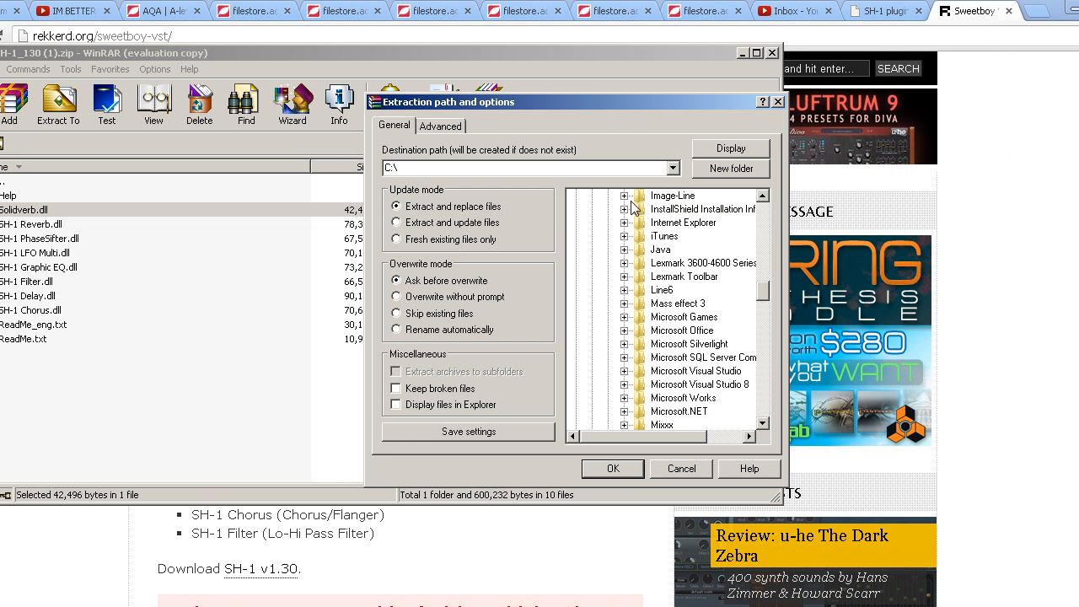
click(623, 196)
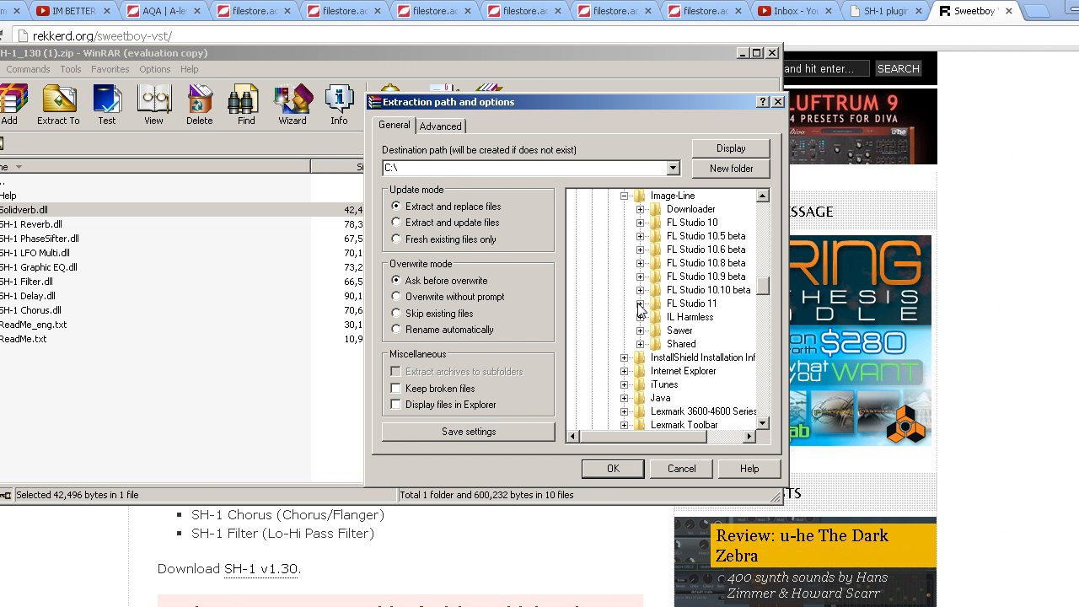
click(640, 304)
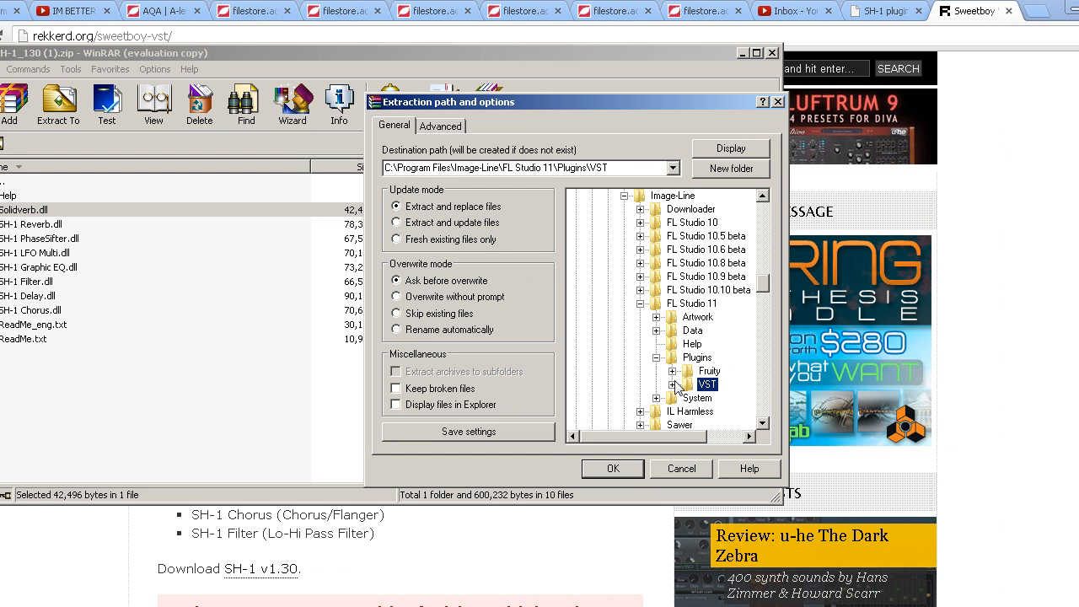
mouse_move(689, 372)
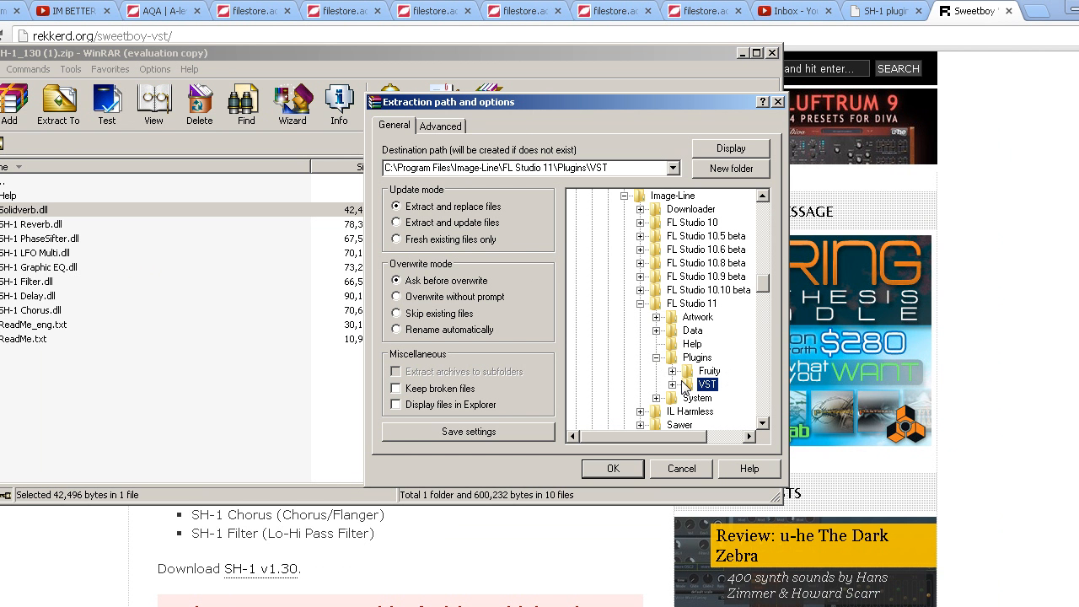
mouse_move(711, 398)
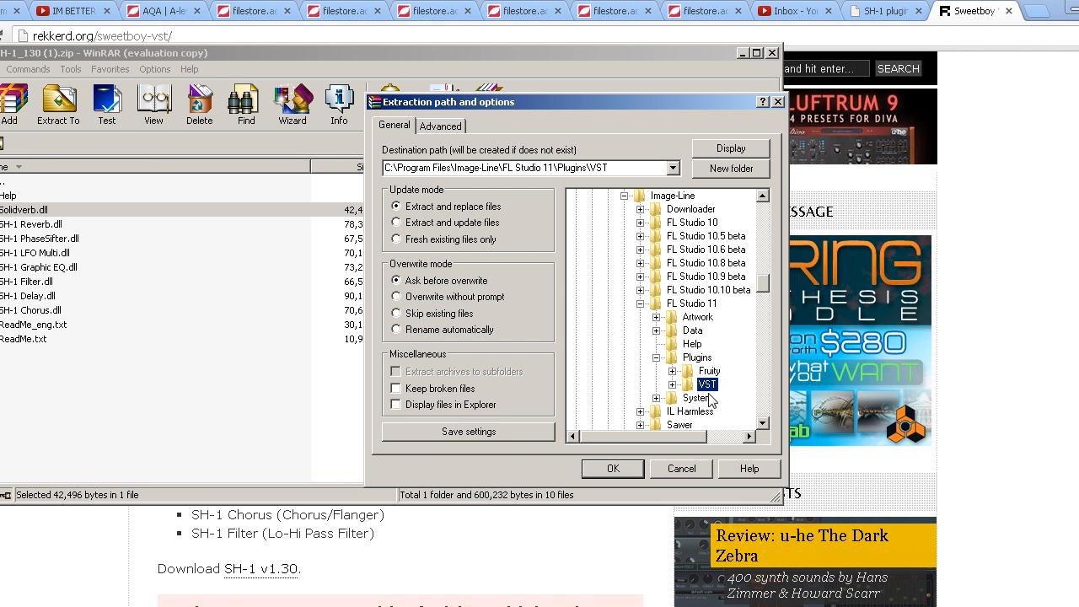
mouse_move(765, 290)
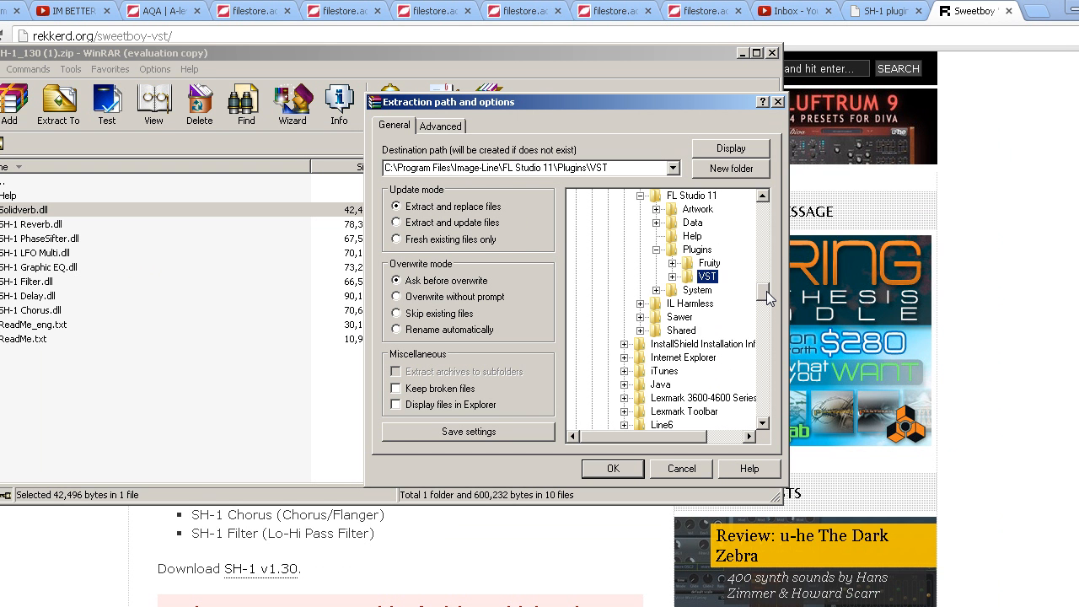
- Point the extraction destination at the FL Studio 11 Plugins VST folder
scroll(up, 3)
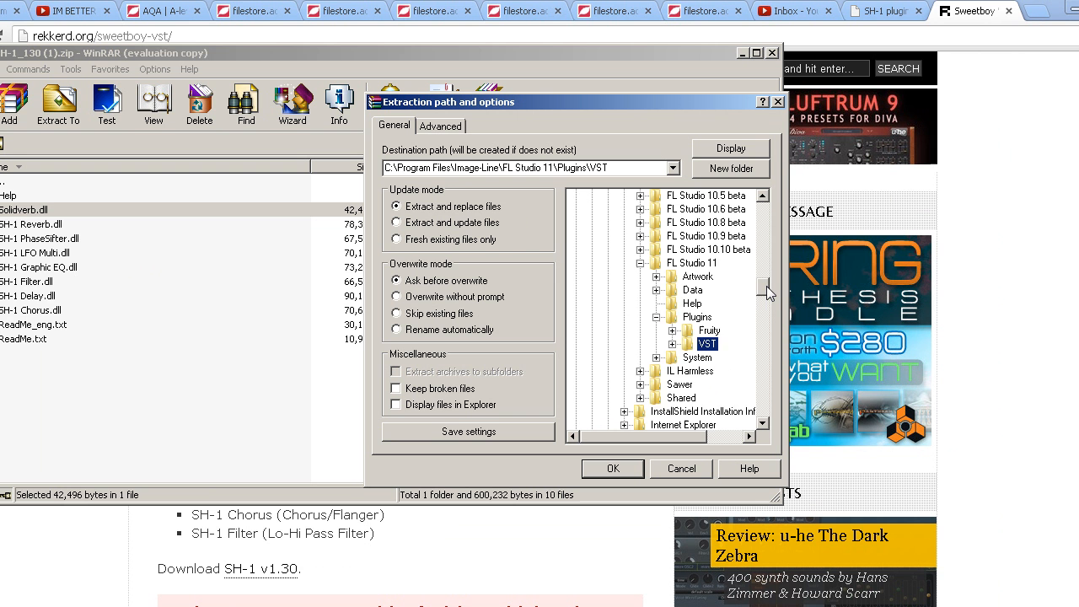
scroll(down, 3)
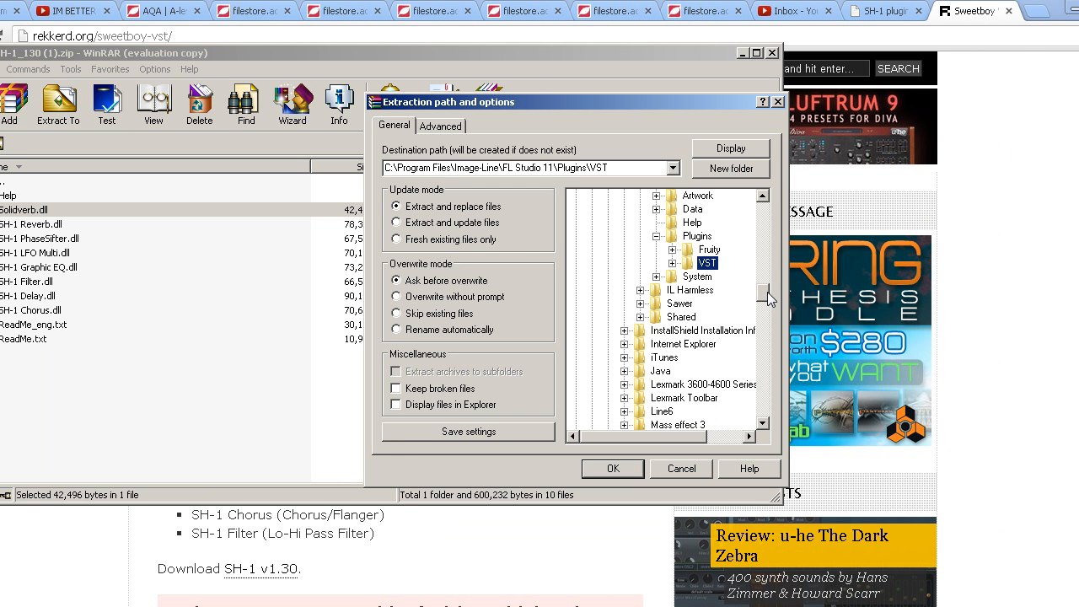
scroll(up, 3)
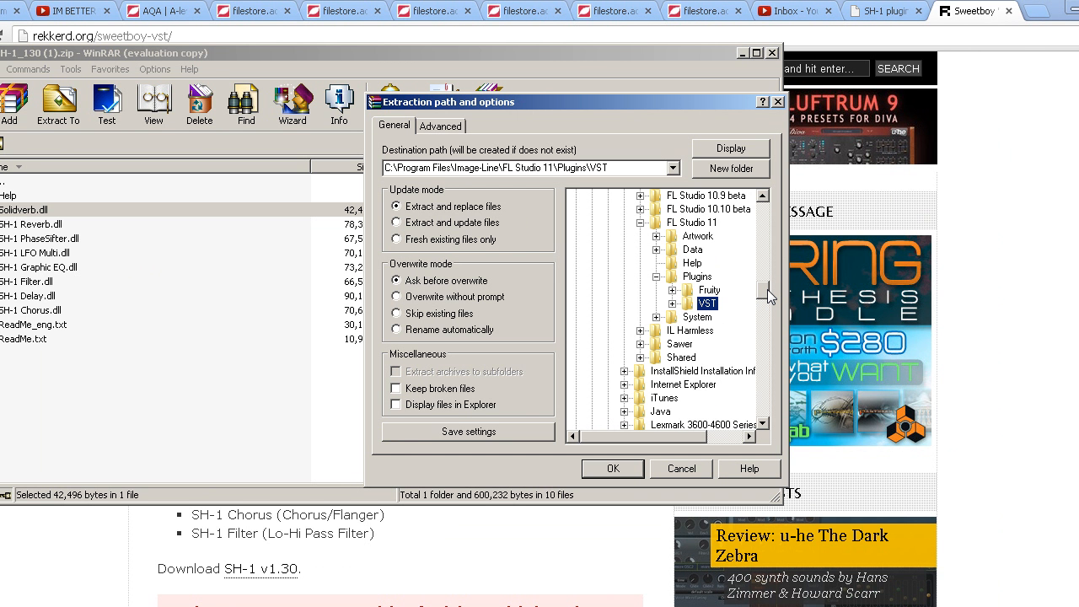
mouse_move(734, 316)
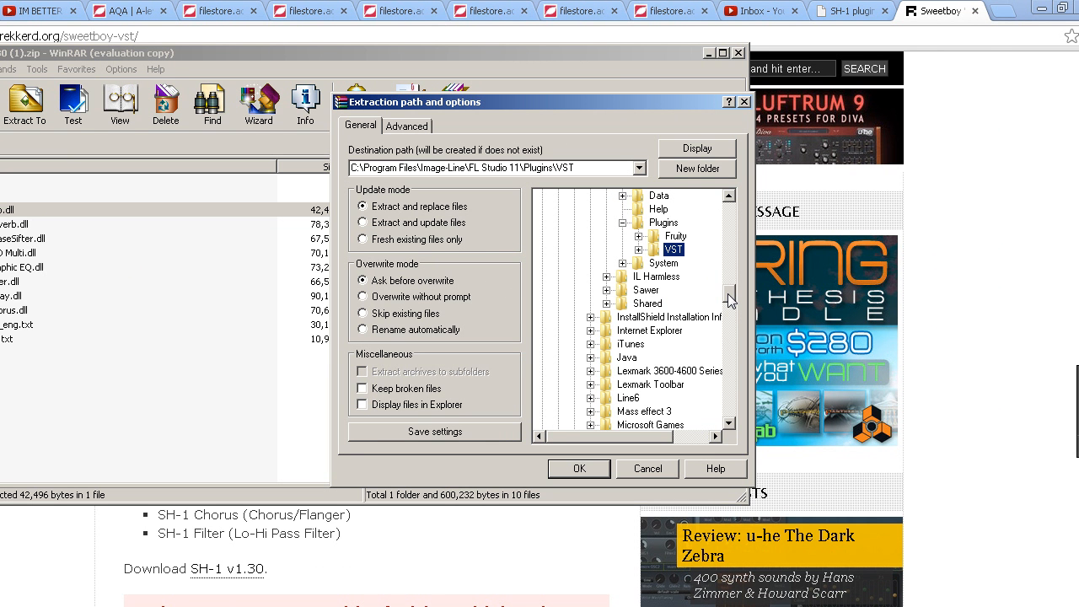
scroll(up, 3)
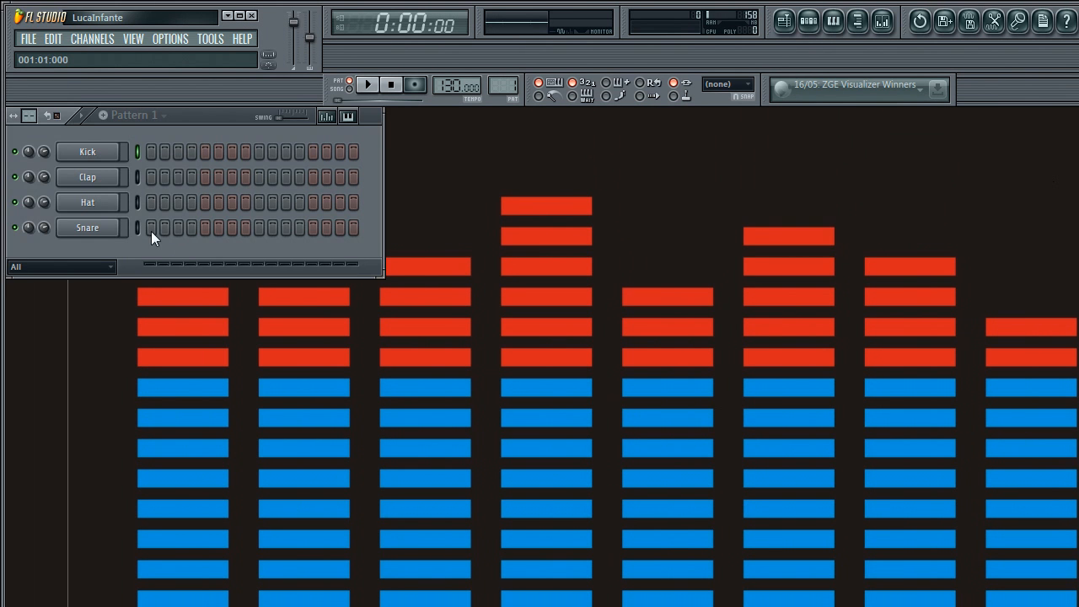
mouse_move(103, 278)
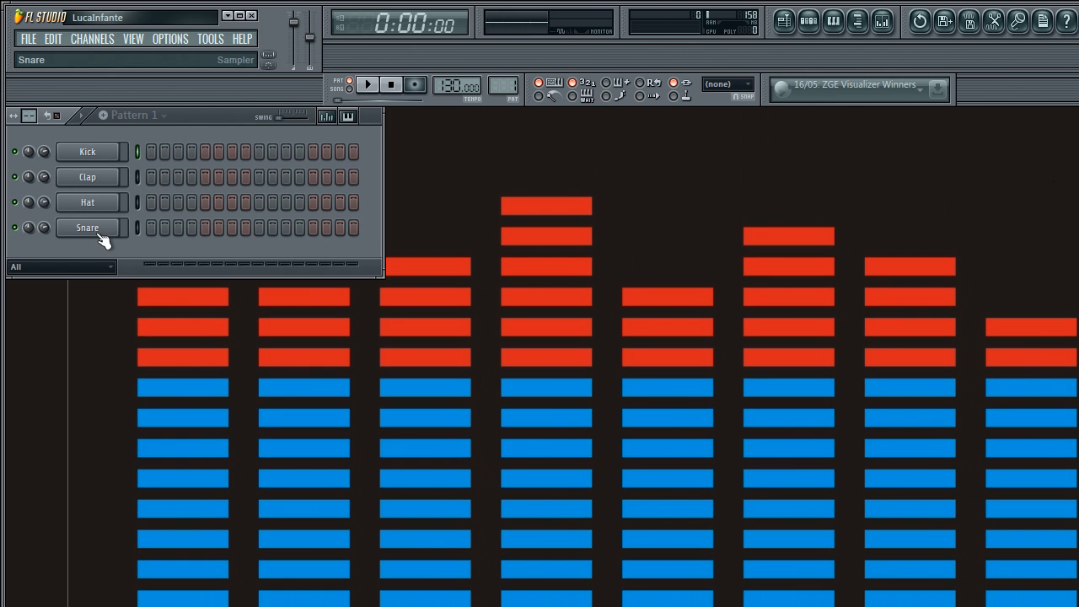
- Insert a new generator from the Snare channel's options to reach the plugin list
right_click(87, 227)
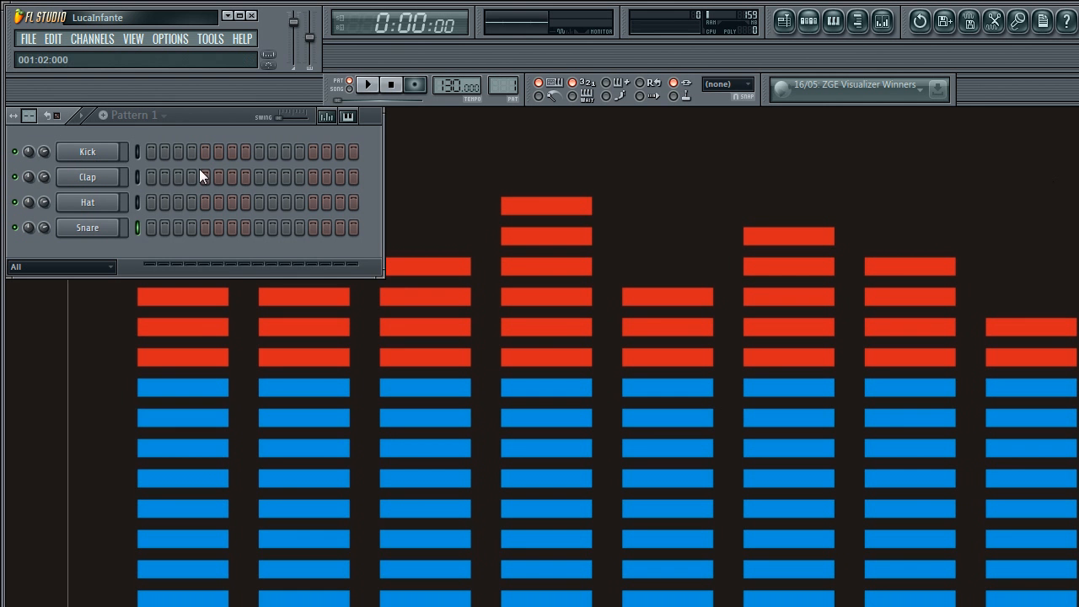
right_click(88, 227)
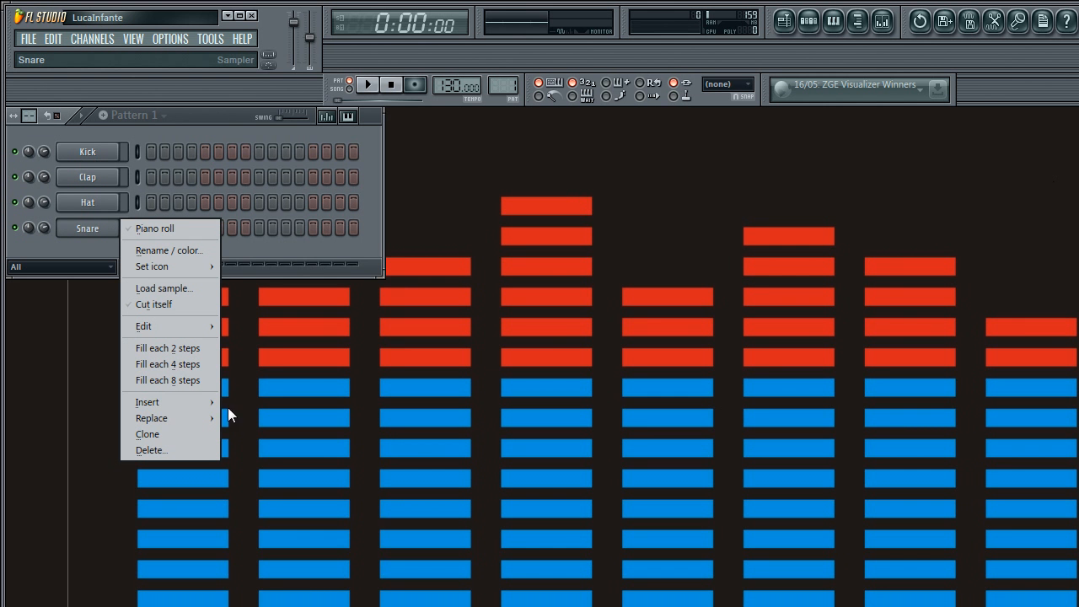
mouse_move(168, 401)
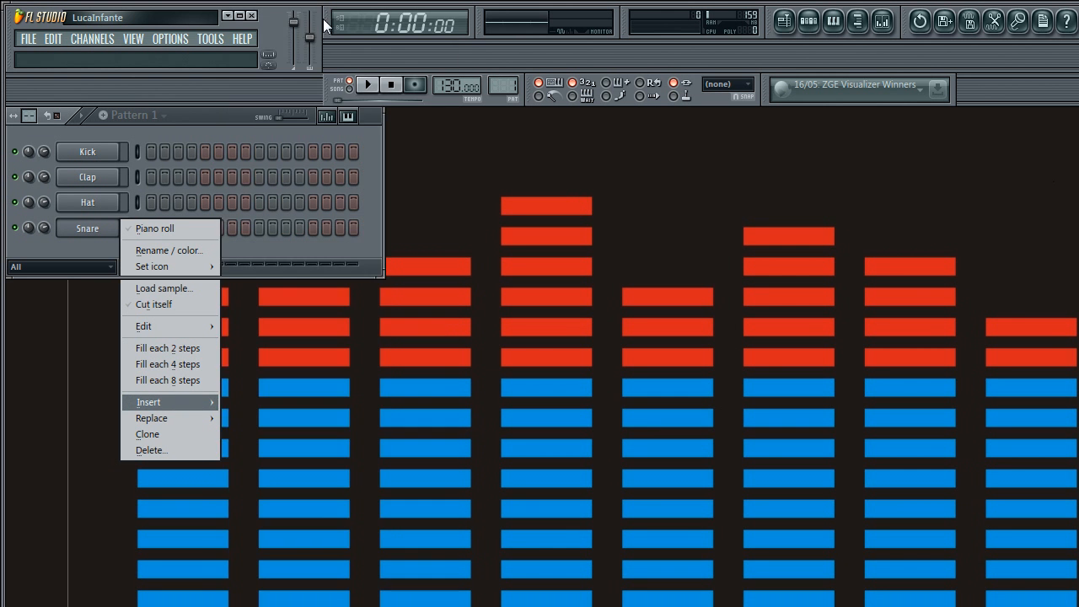
click(148, 401)
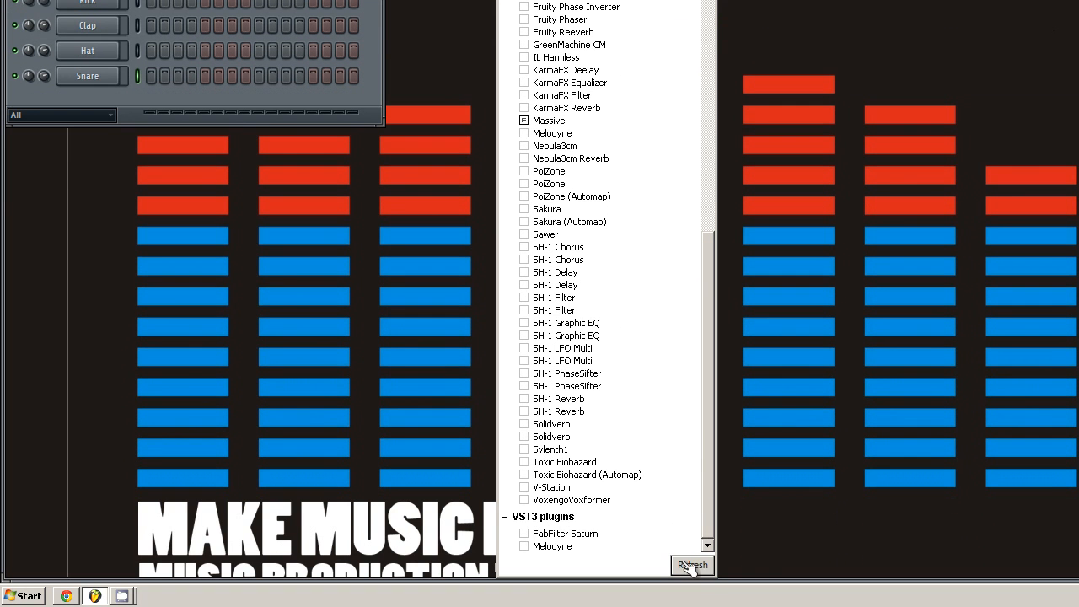
mouse_move(580, 560)
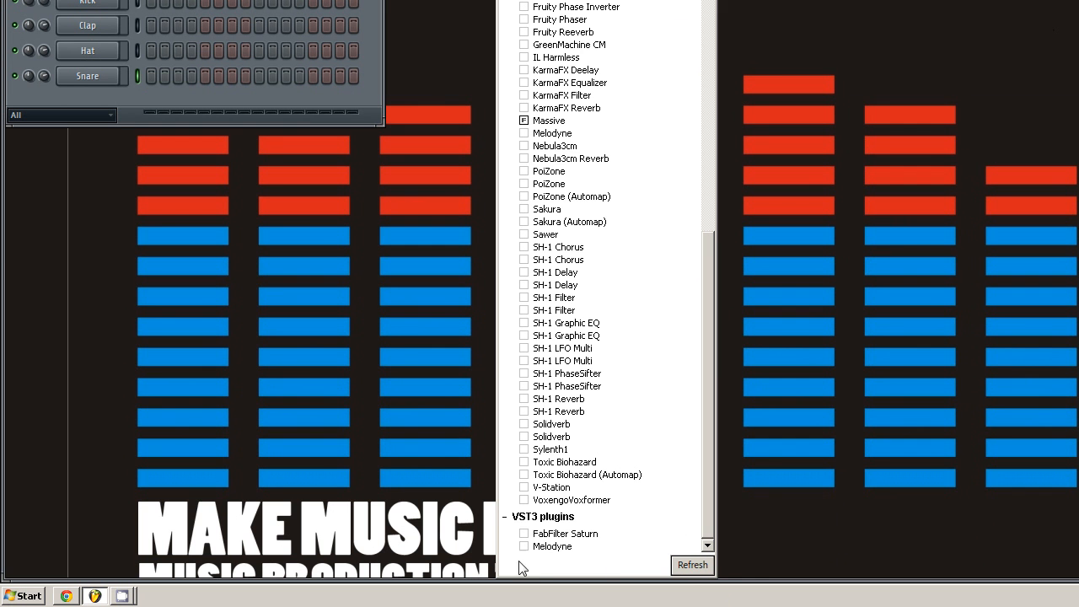
mouse_move(524, 377)
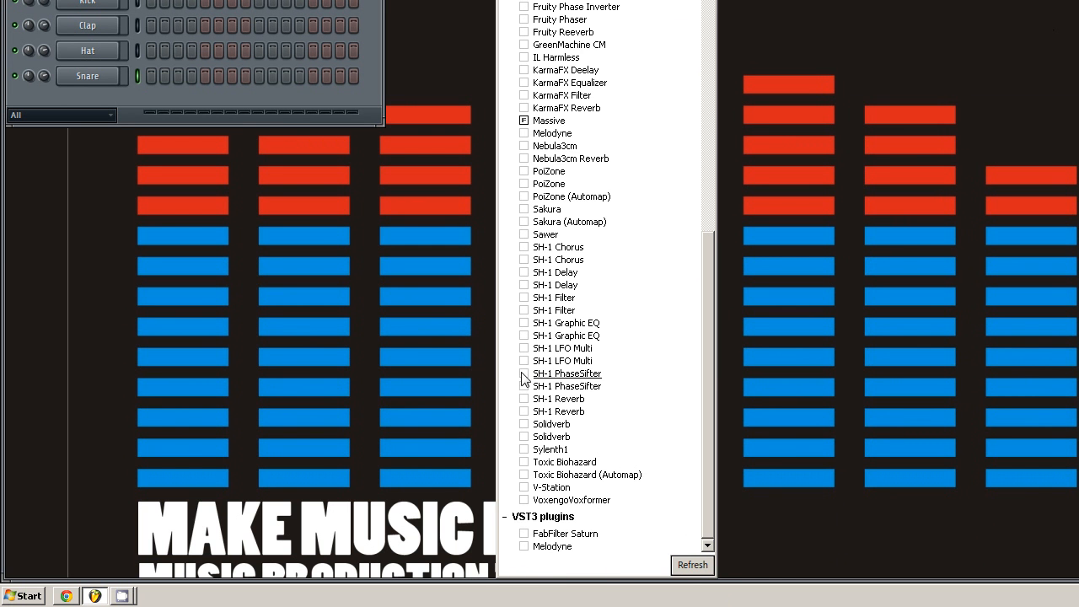
mouse_move(715, 370)
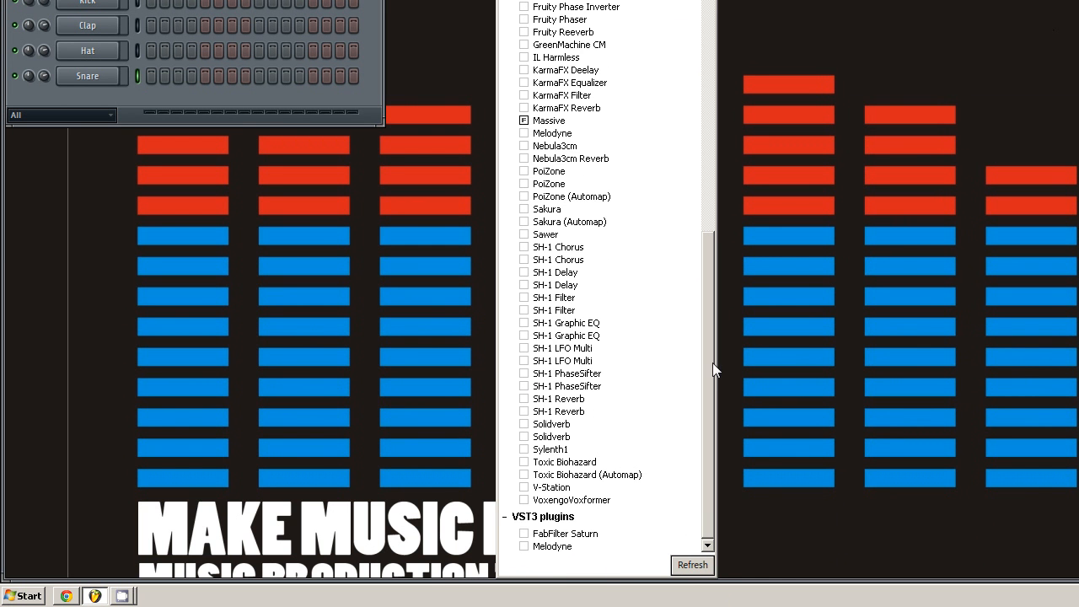
mouse_move(609, 465)
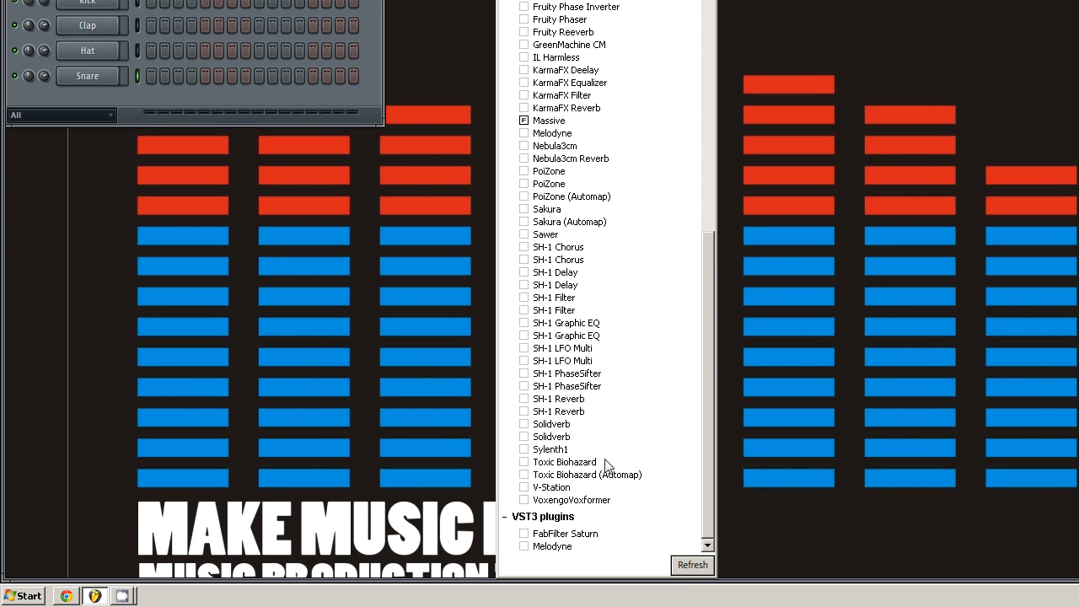
mouse_move(721, 266)
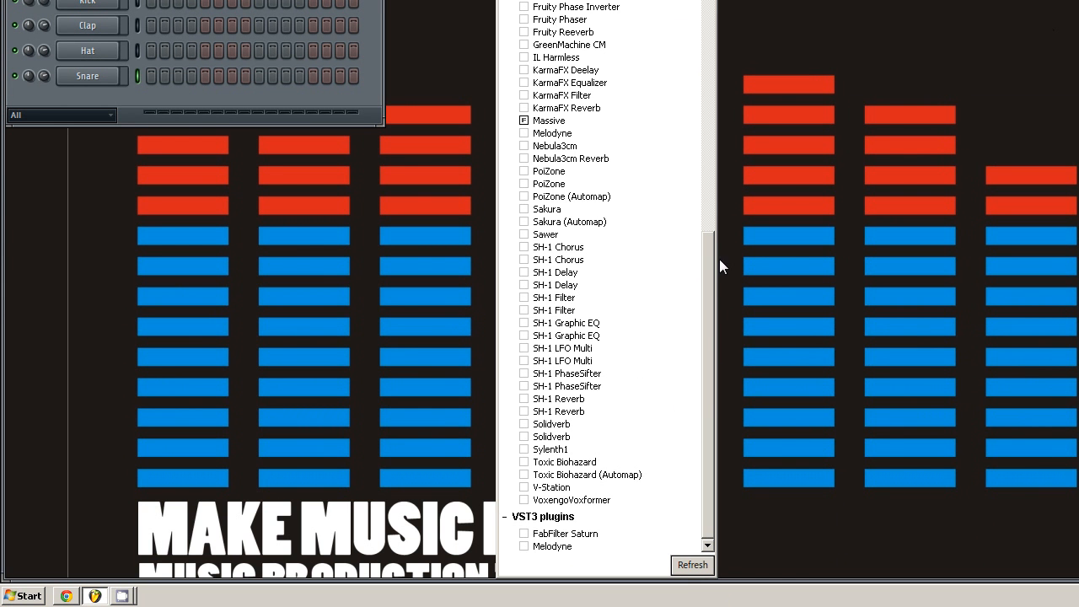
- Review the refreshed generator list back up to the built-in instruments like 3x Osc and Sytrus
scroll(up, 3)
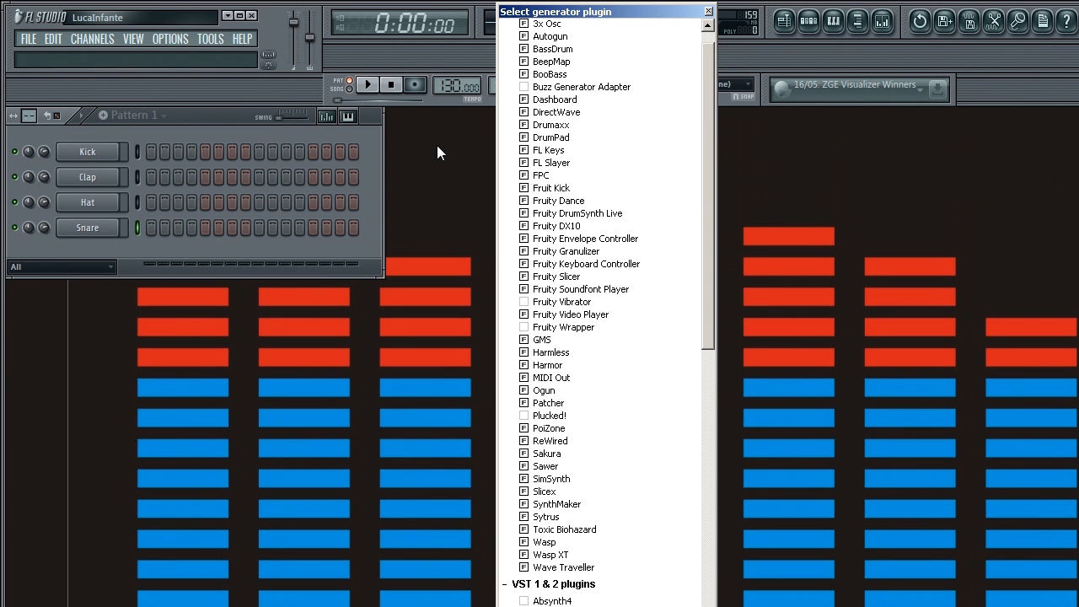
- Untick built-in generators such as BeepMap, DirectWave and FL Keys, then close the list
scroll(down, 3)
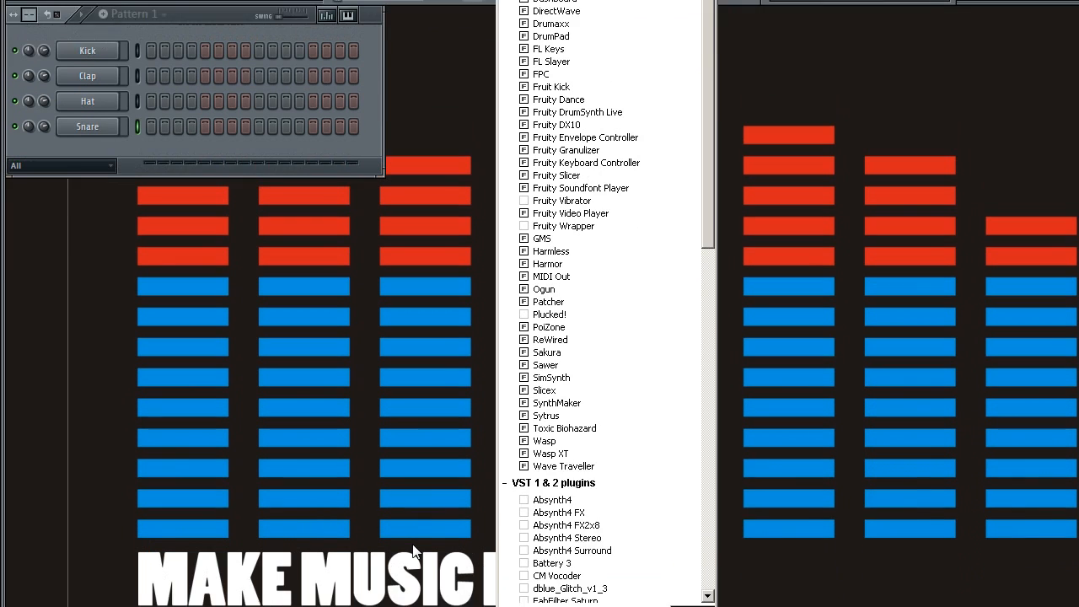
scroll(down, 3)
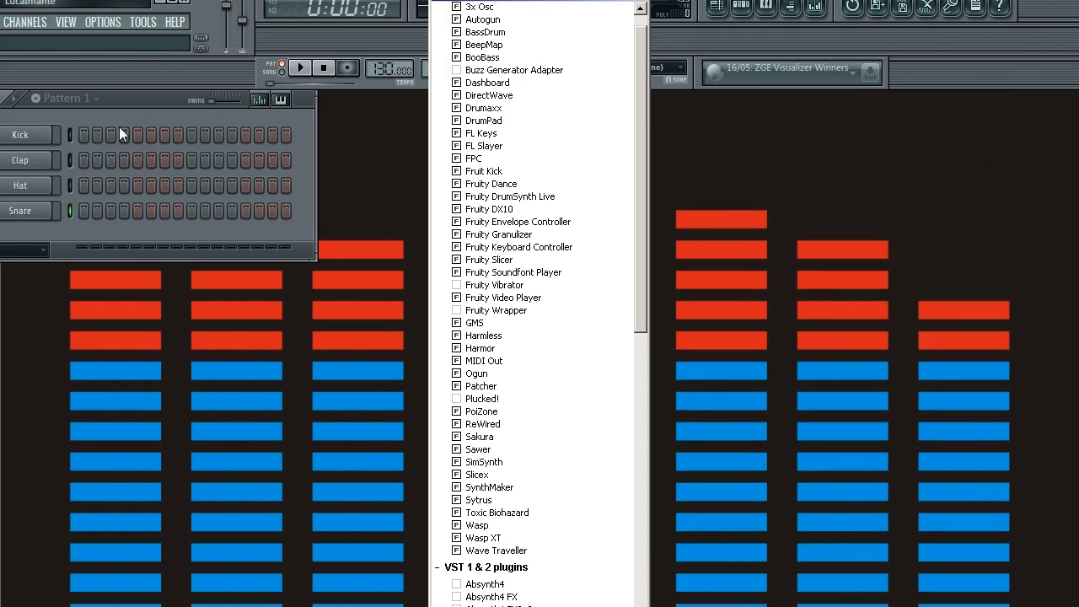
scroll(up, 3)
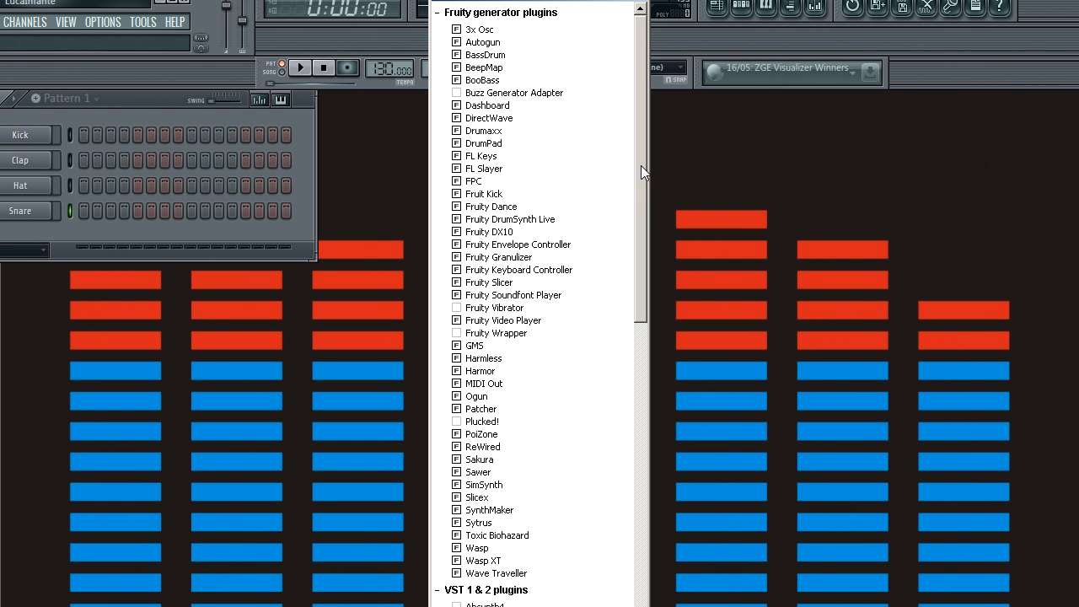
mouse_move(480, 239)
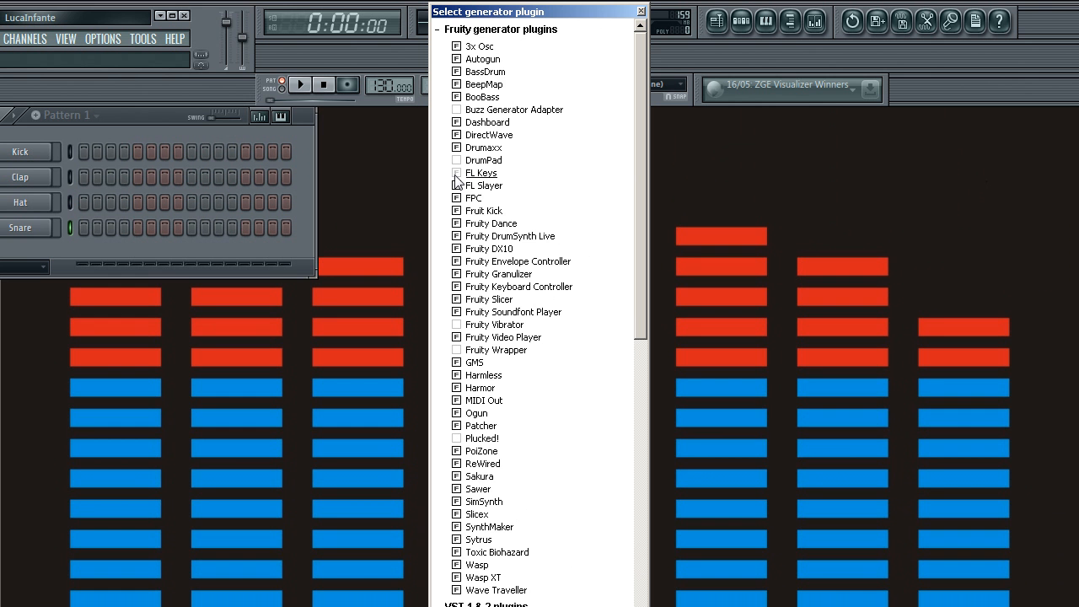
mouse_move(462, 189)
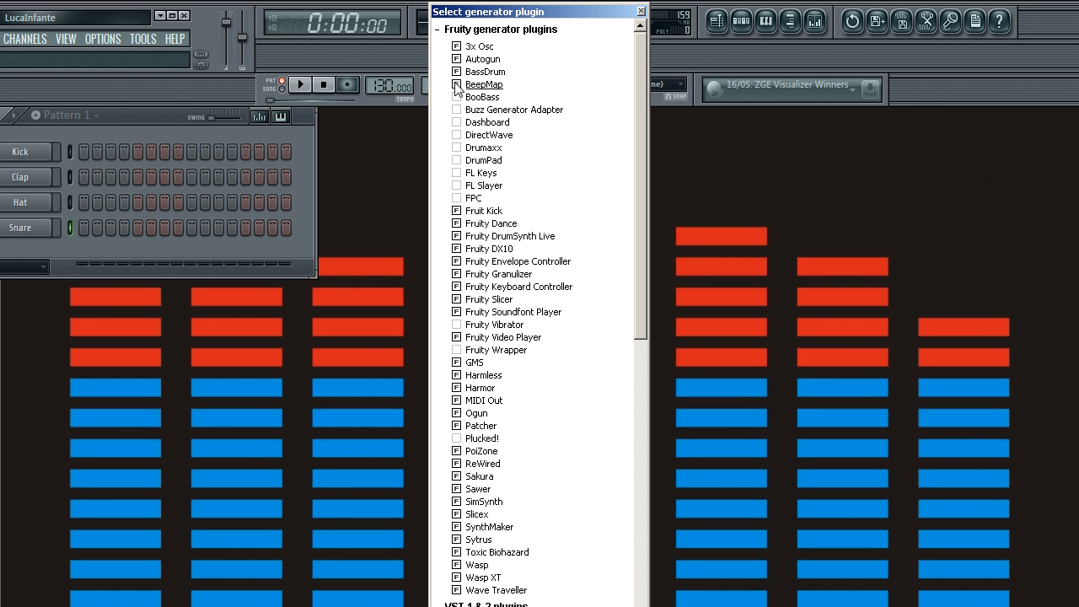
mouse_move(458, 59)
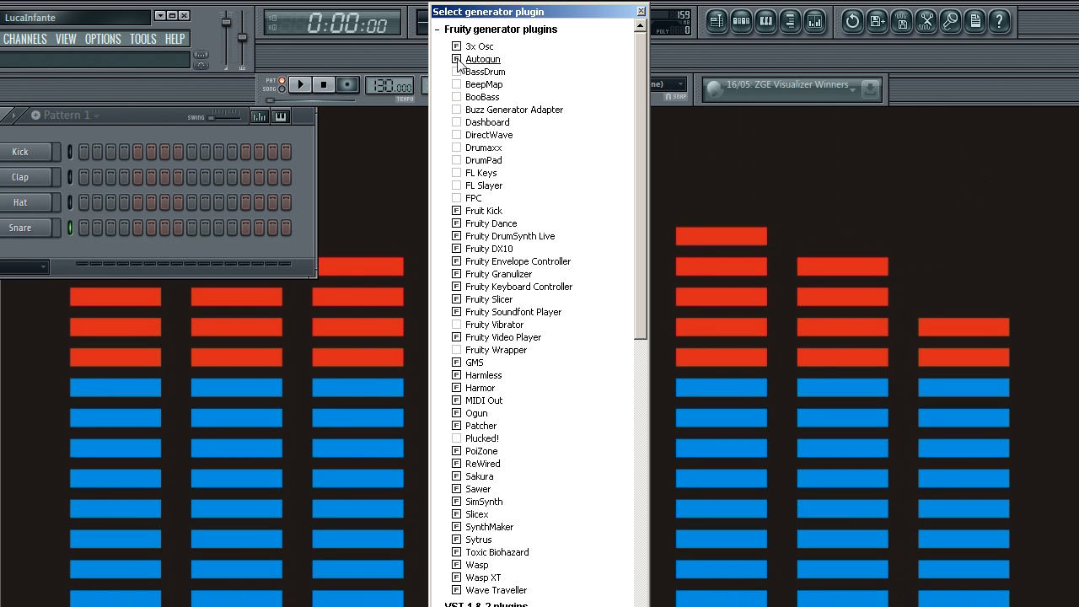
click(641, 10)
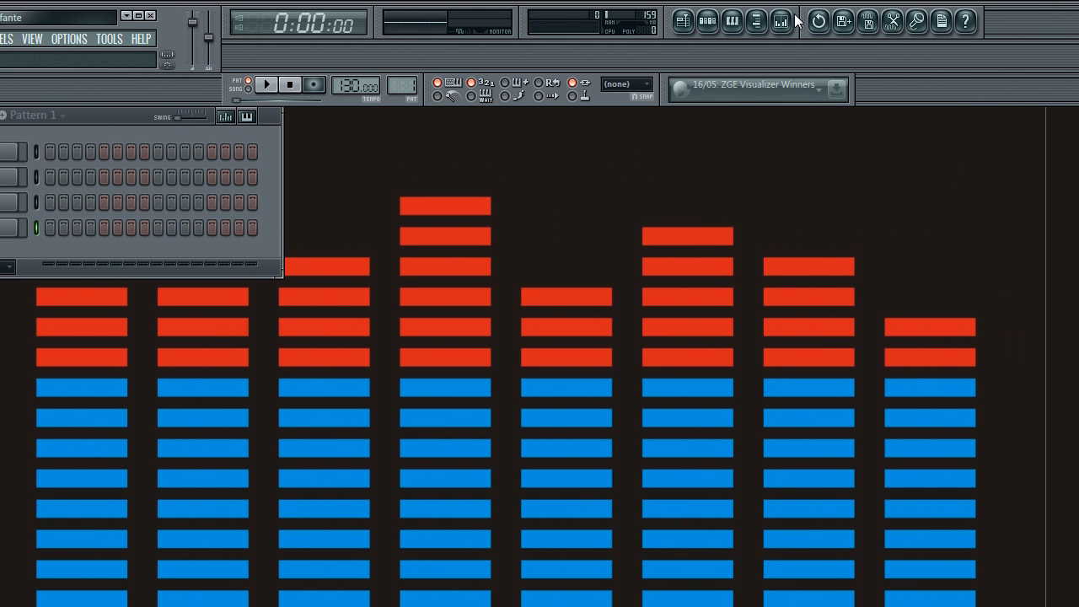
- In the mixer's effect plugin list, enable SH-1 Filter and SH-1 Graphic EQ, then close it
click(813, 20)
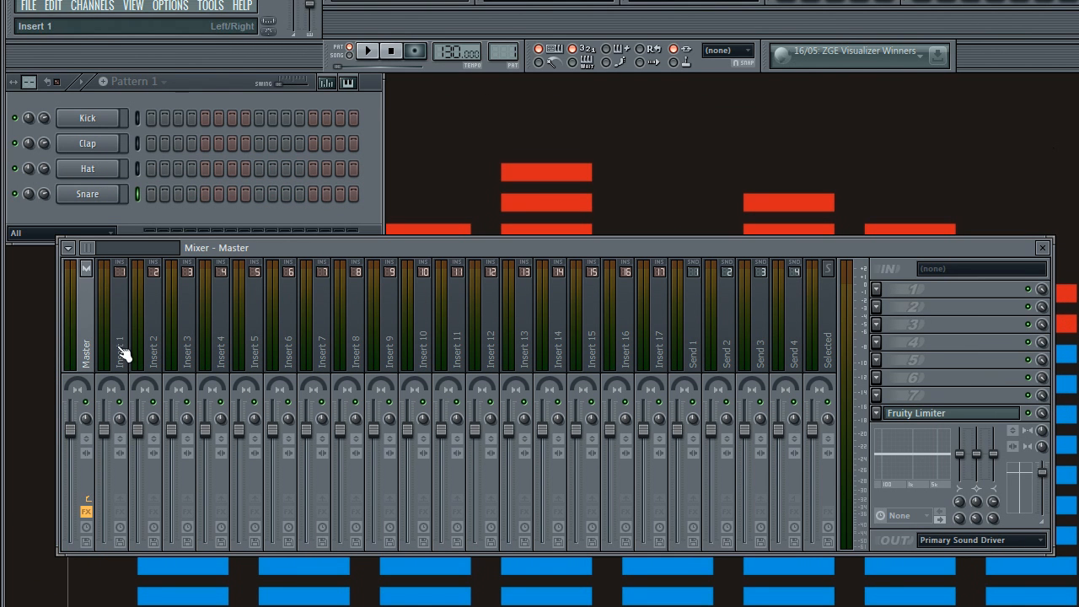
click(84, 337)
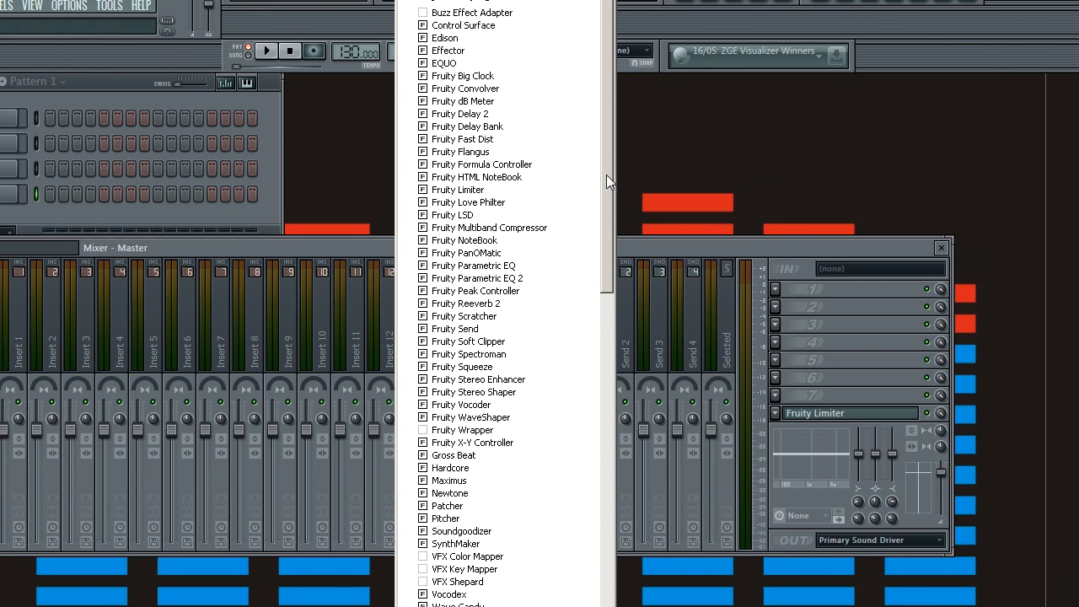
scroll(down, 3)
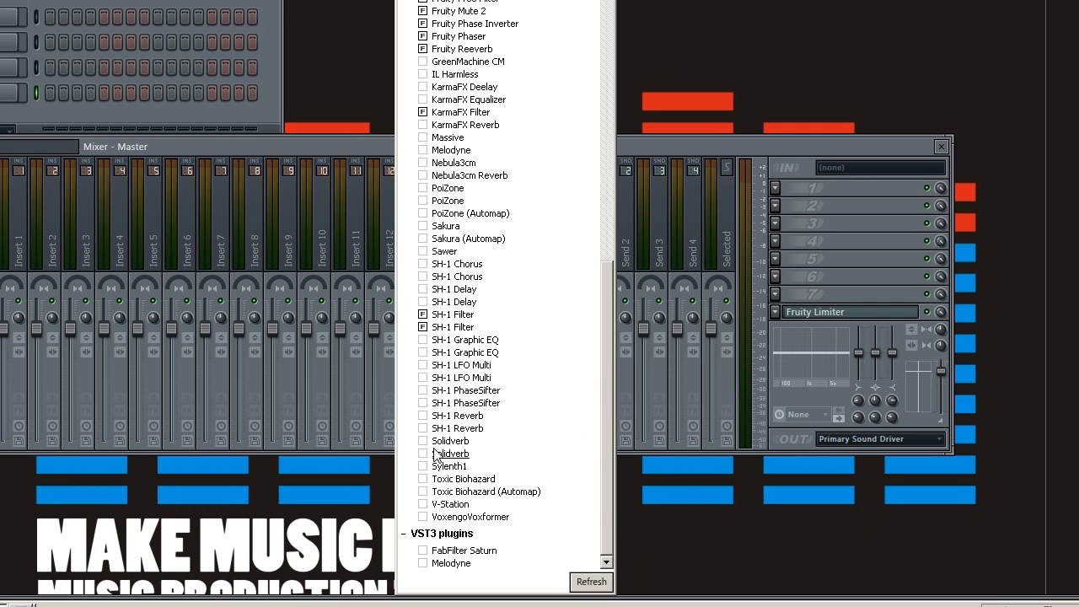
click(423, 339)
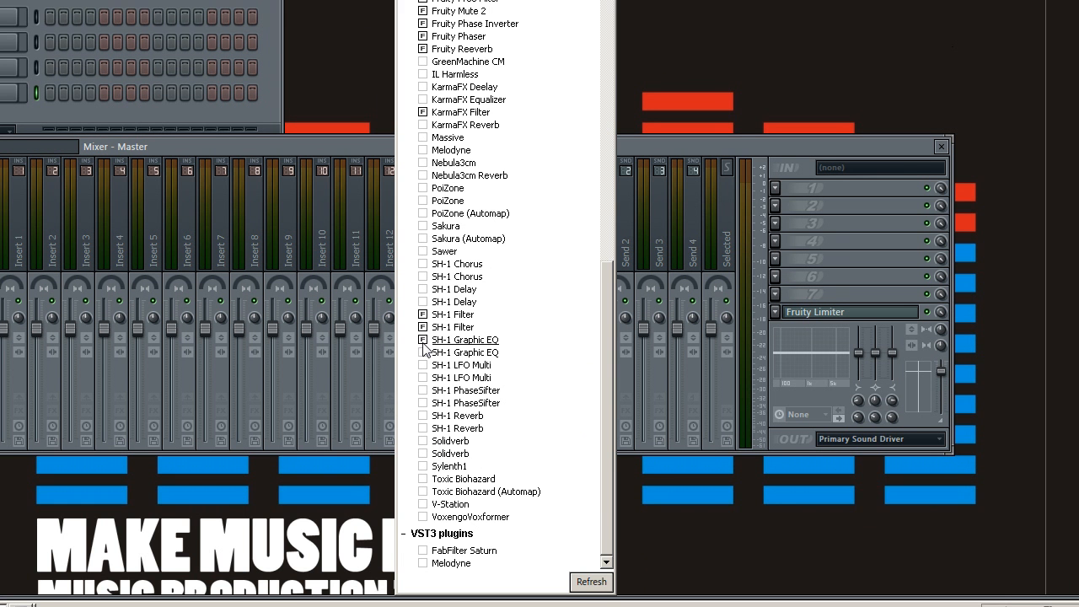
scroll(up, 3)
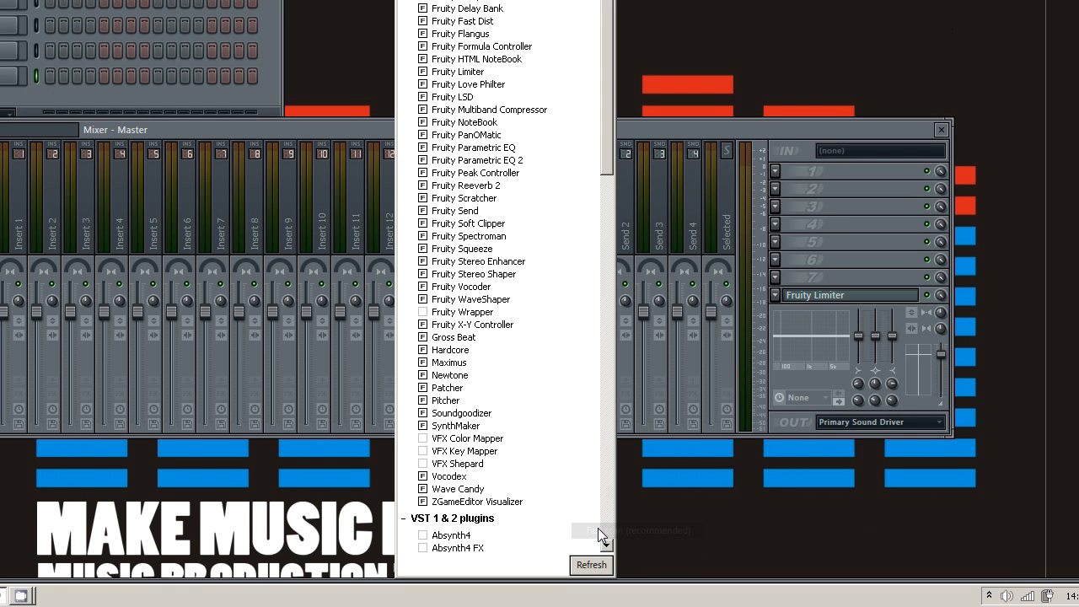
scroll(down, 3)
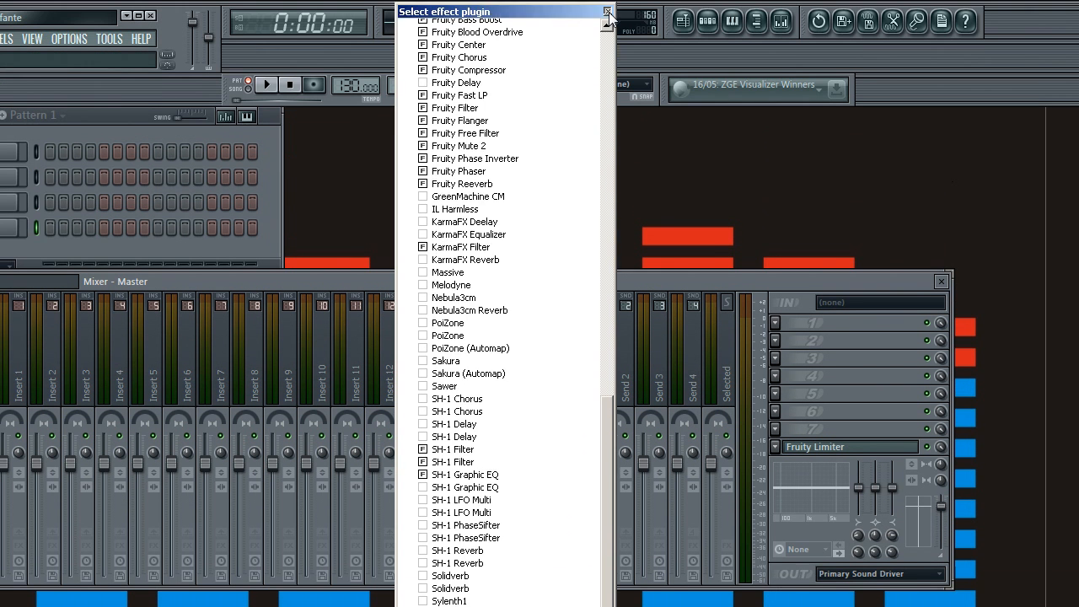
click(606, 11)
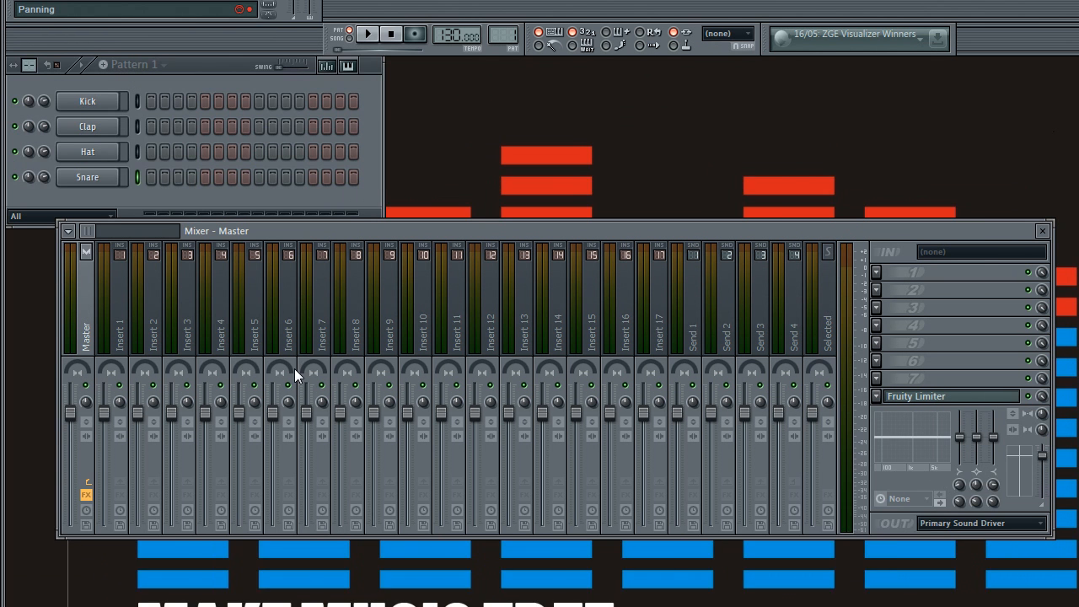
- Reach the File page of Settings and select an empty Browser extra search folder row
click(209, 39)
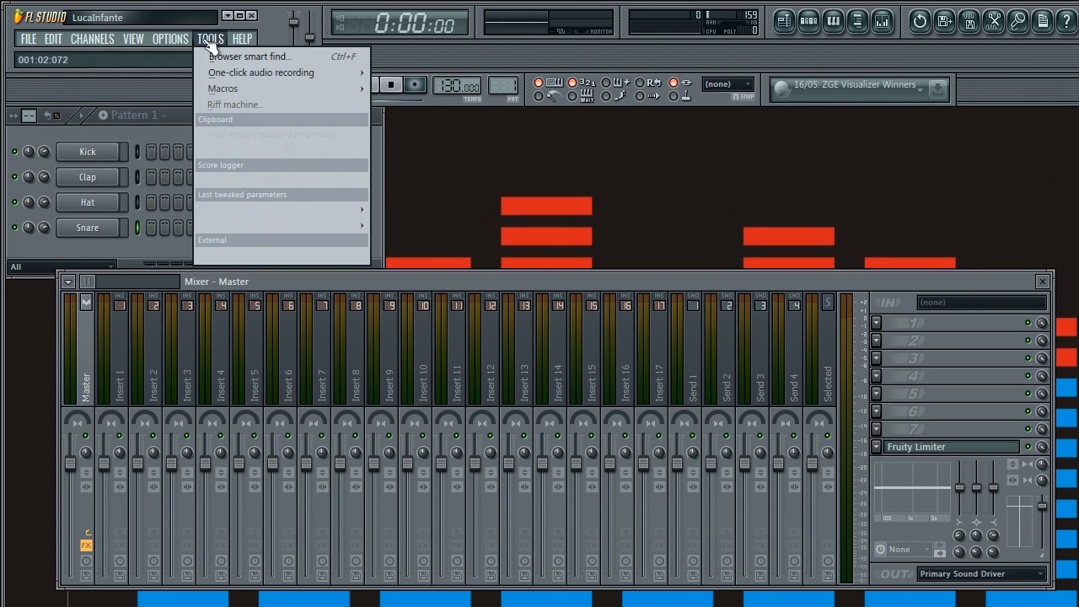
click(169, 39)
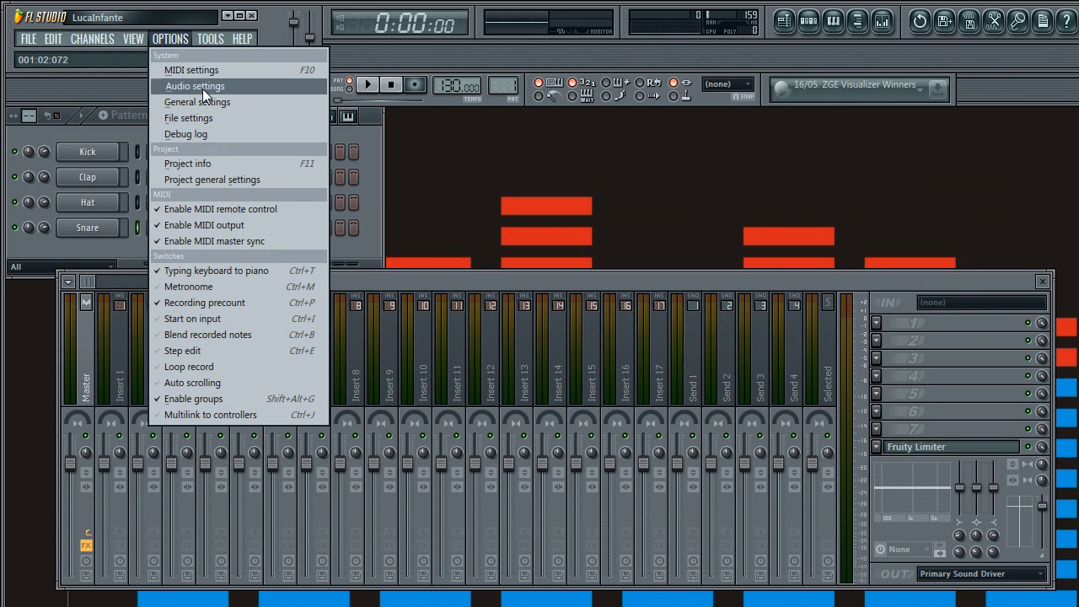
click(196, 85)
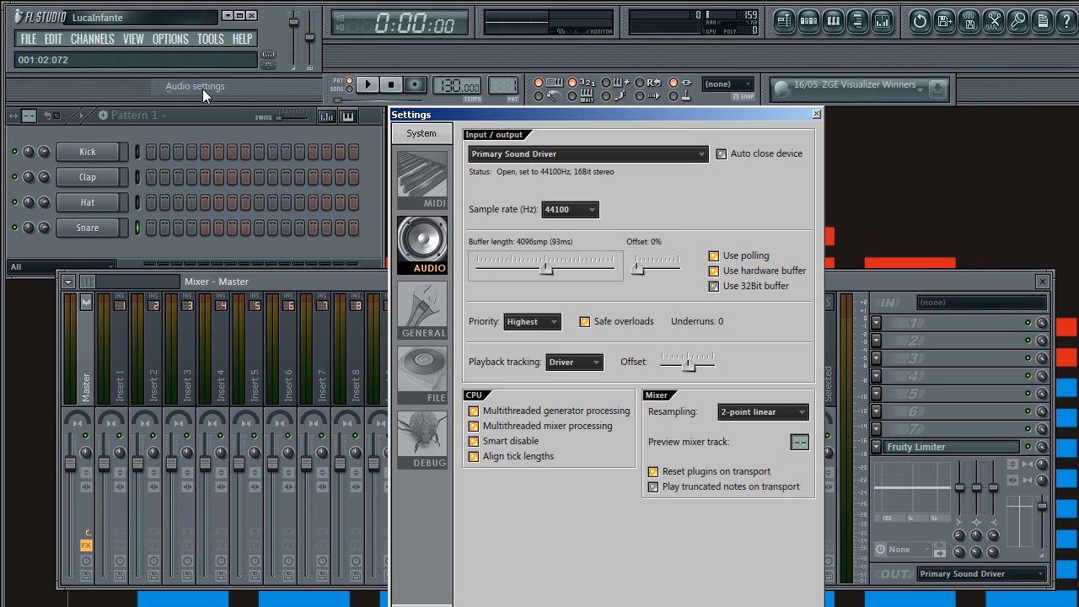
click(422, 374)
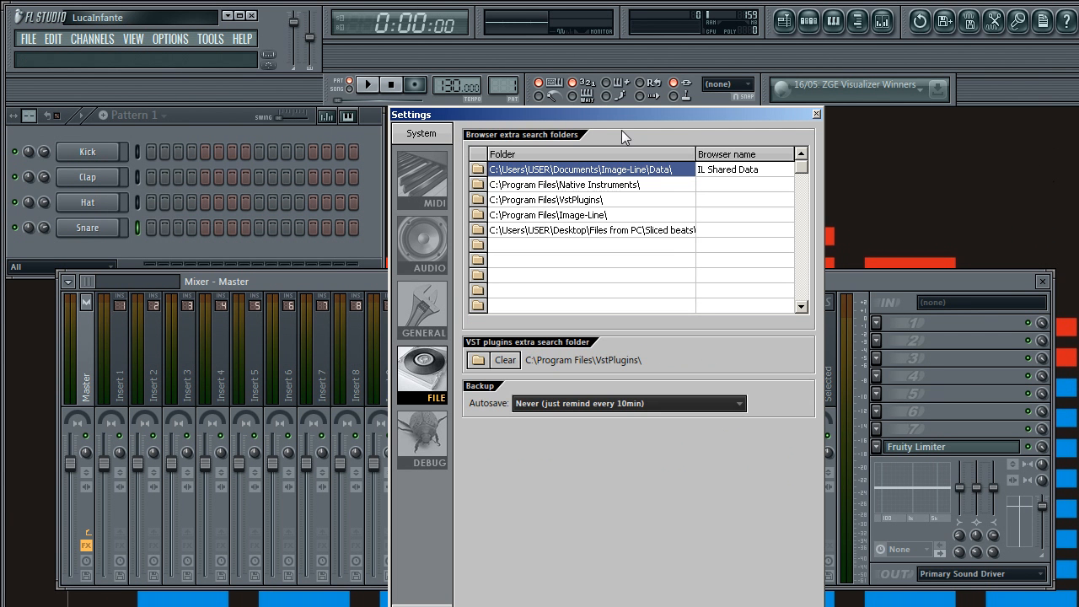
mouse_move(492, 143)
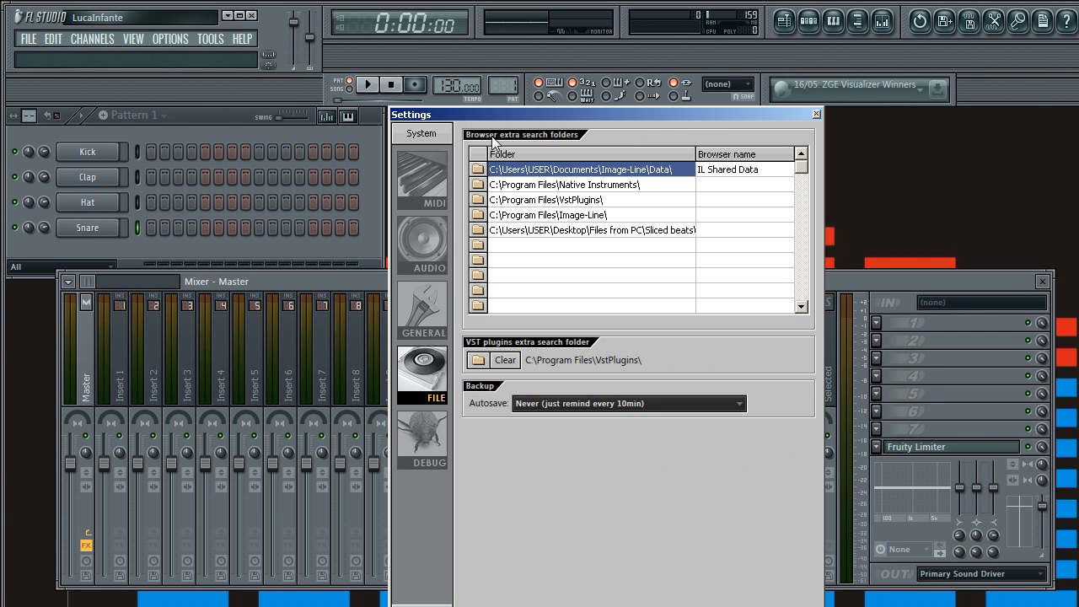
mouse_move(688, 189)
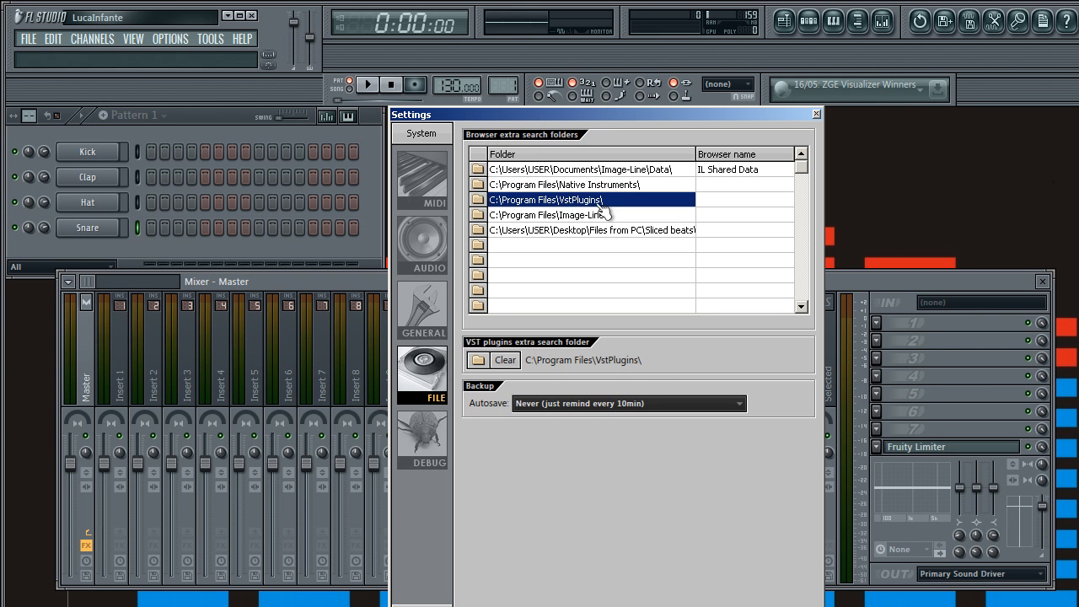
mouse_move(492, 211)
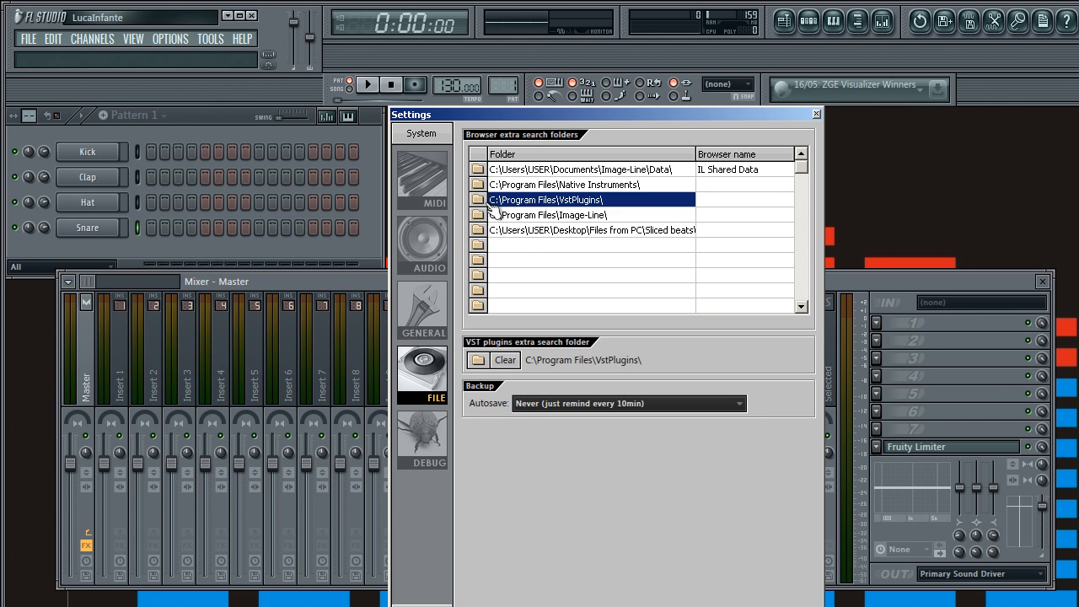
click(589, 244)
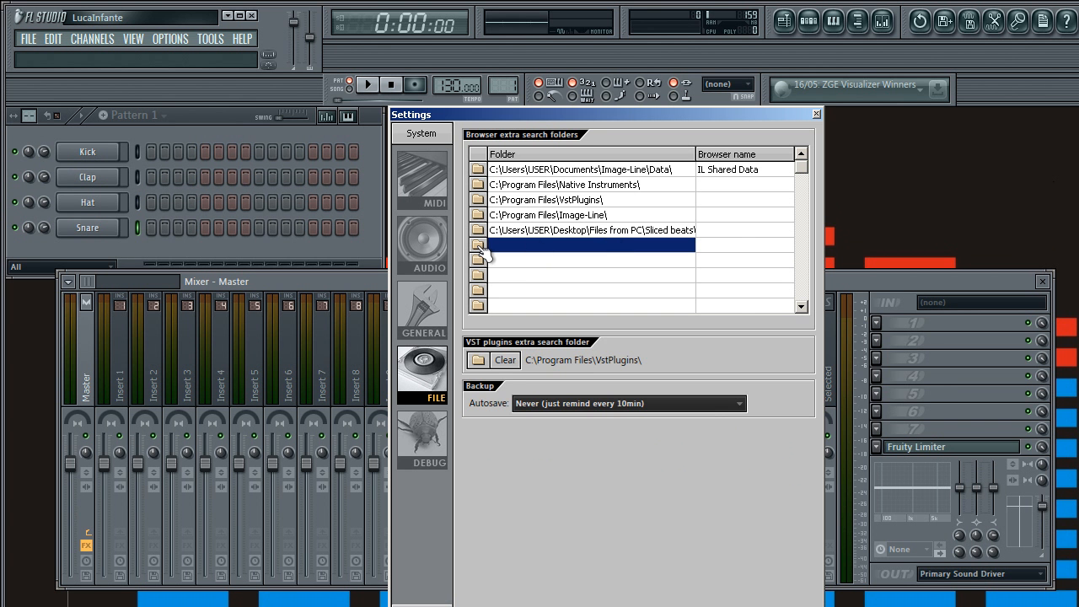
- Cancel adding a folder, set Autosave to Frequently, confirm the VstPlugins search path, close Settings
click(479, 246)
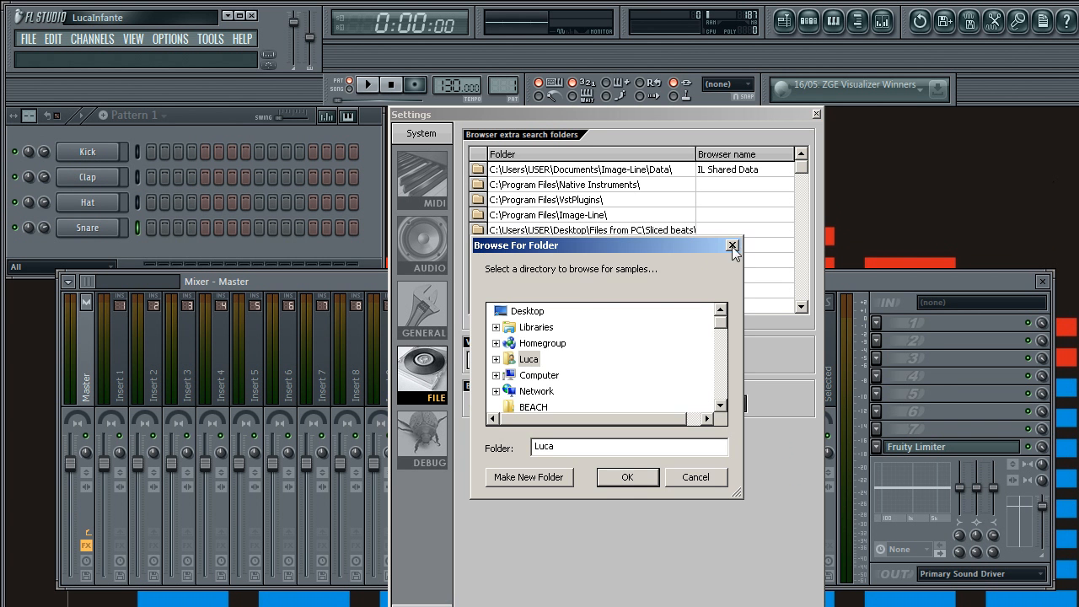
click(731, 246)
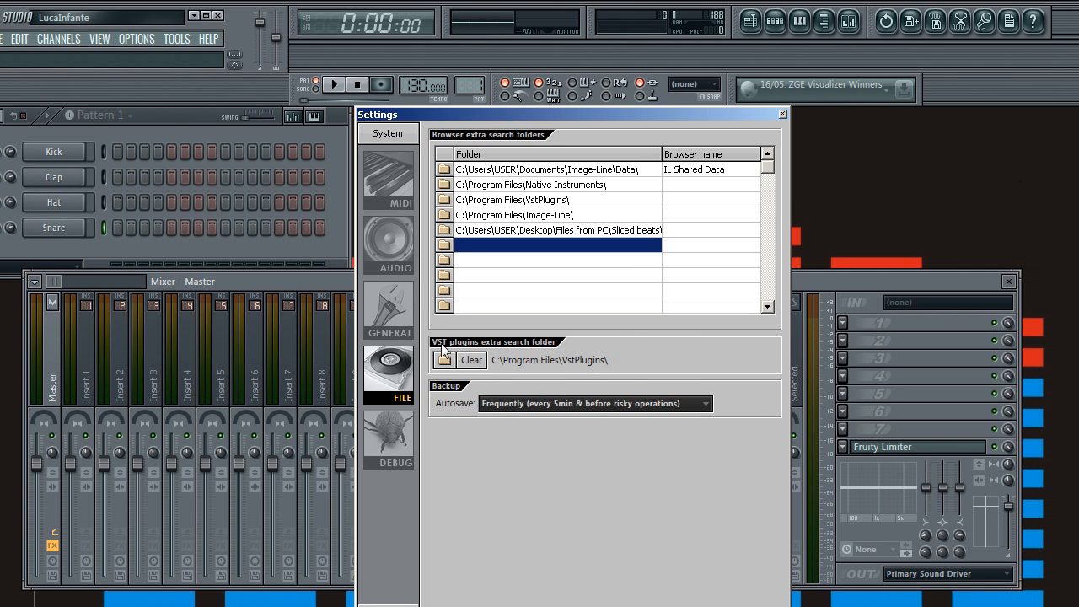
mouse_move(555, 357)
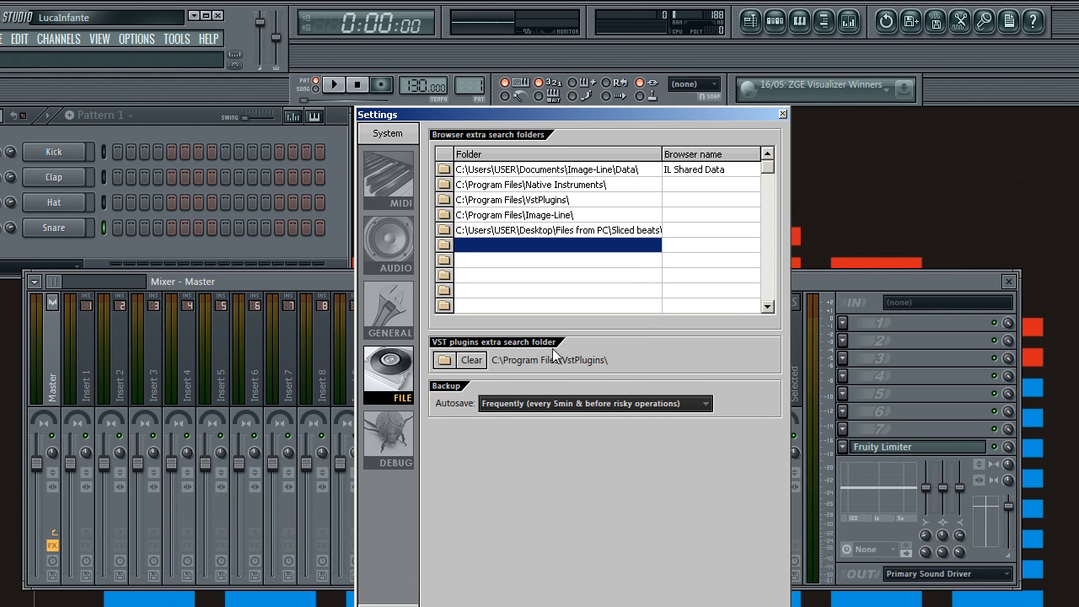
mouse_move(529, 368)
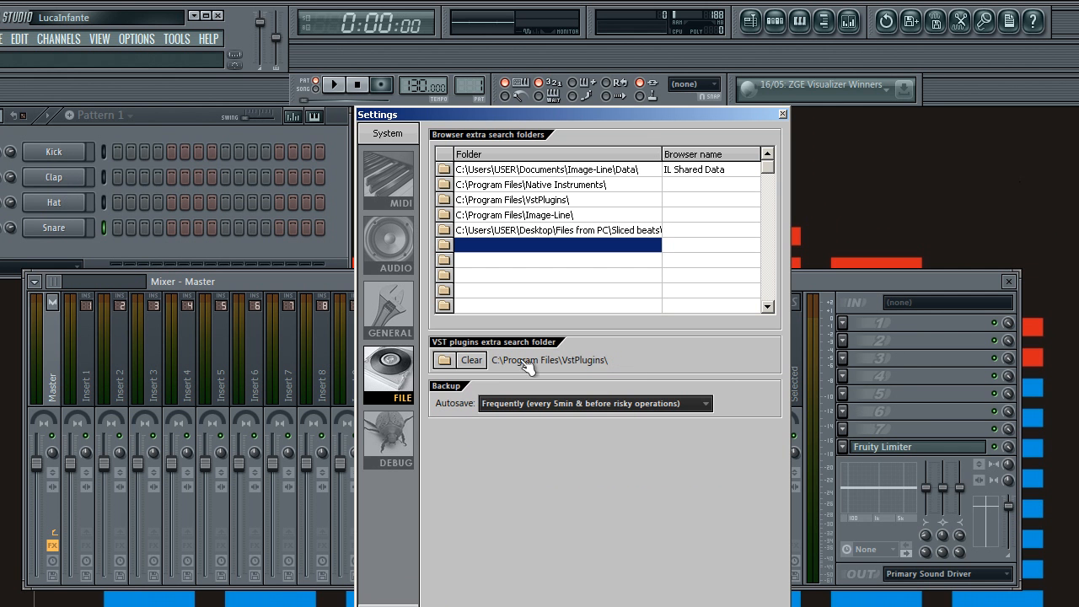
mouse_move(596, 367)
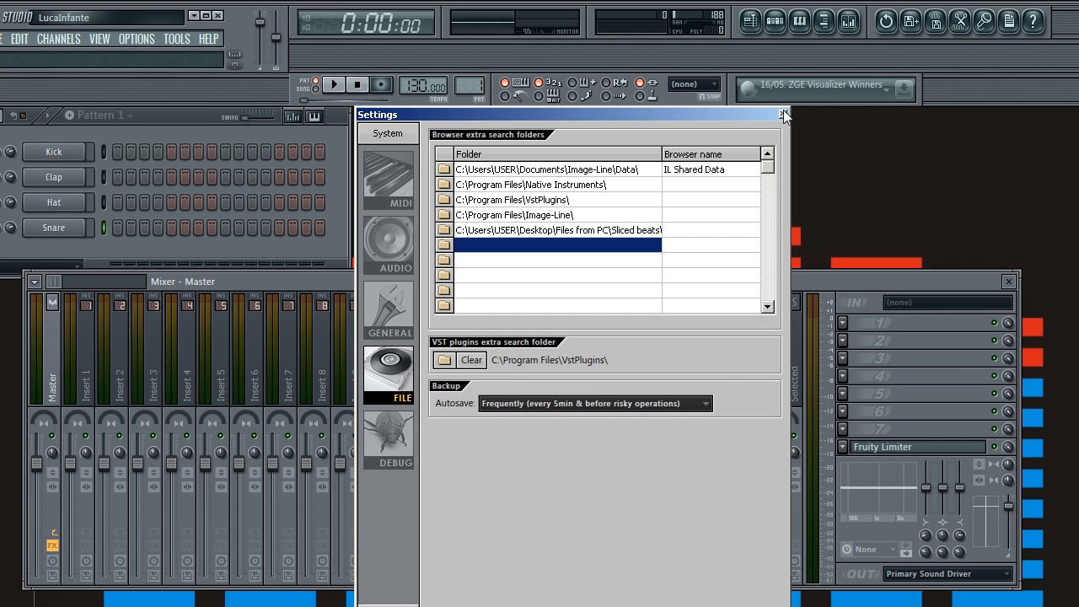
click(784, 115)
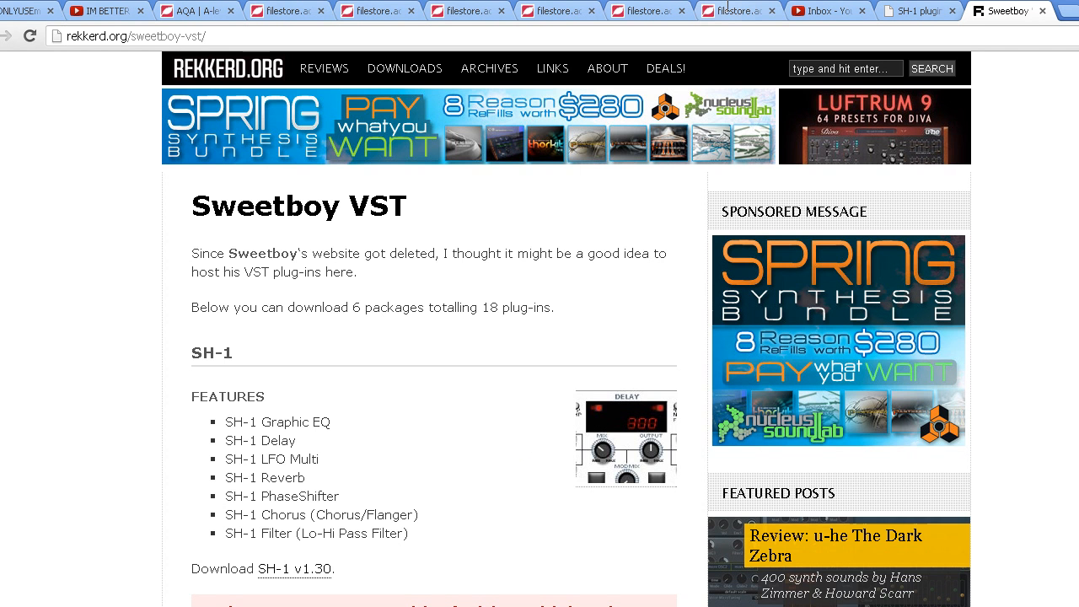
- View the YouTube inbox message asking how to install SH-1 filter, then return to FL Studio
click(829, 10)
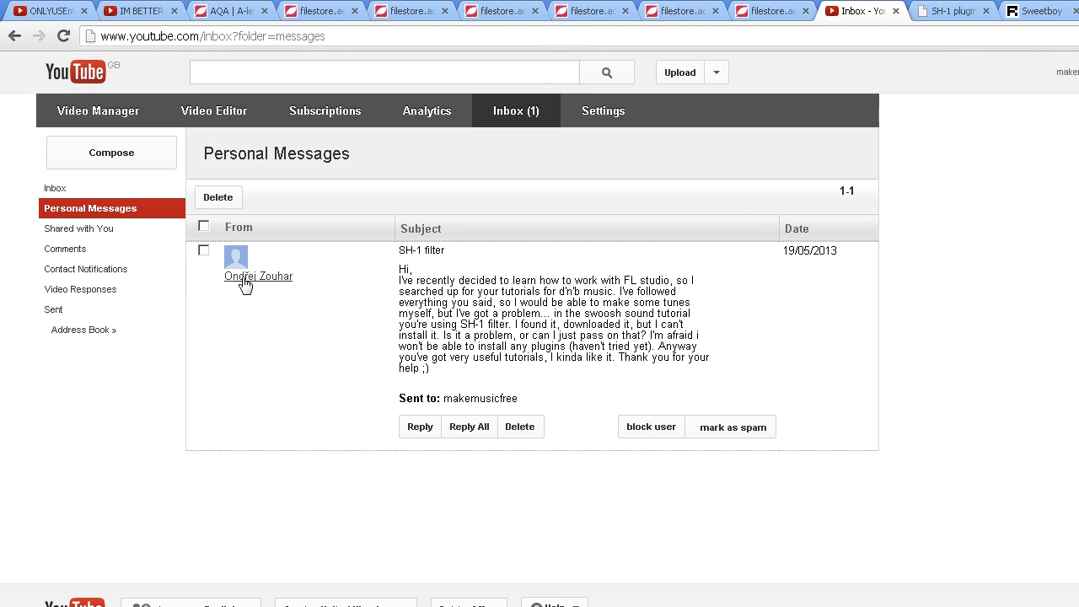
mouse_move(271, 287)
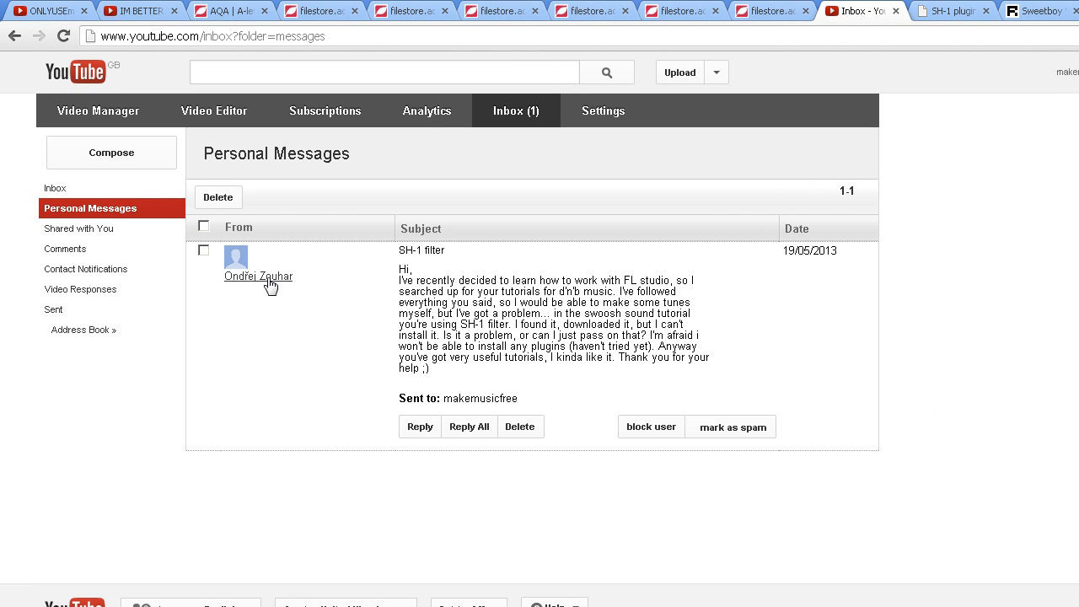
click(94, 597)
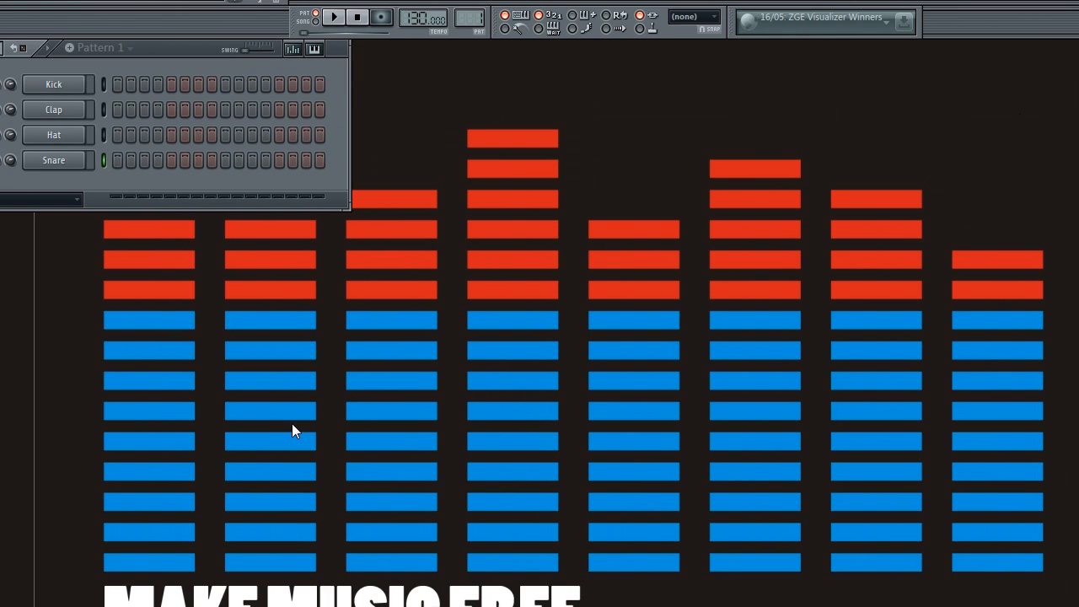
mouse_move(344, 402)
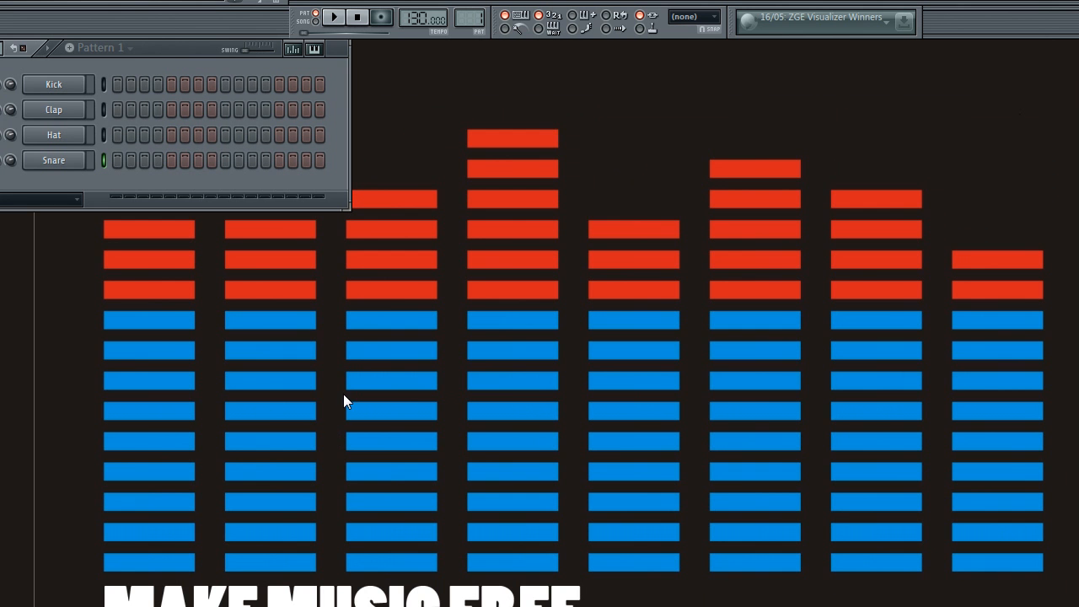
mouse_move(306, 361)
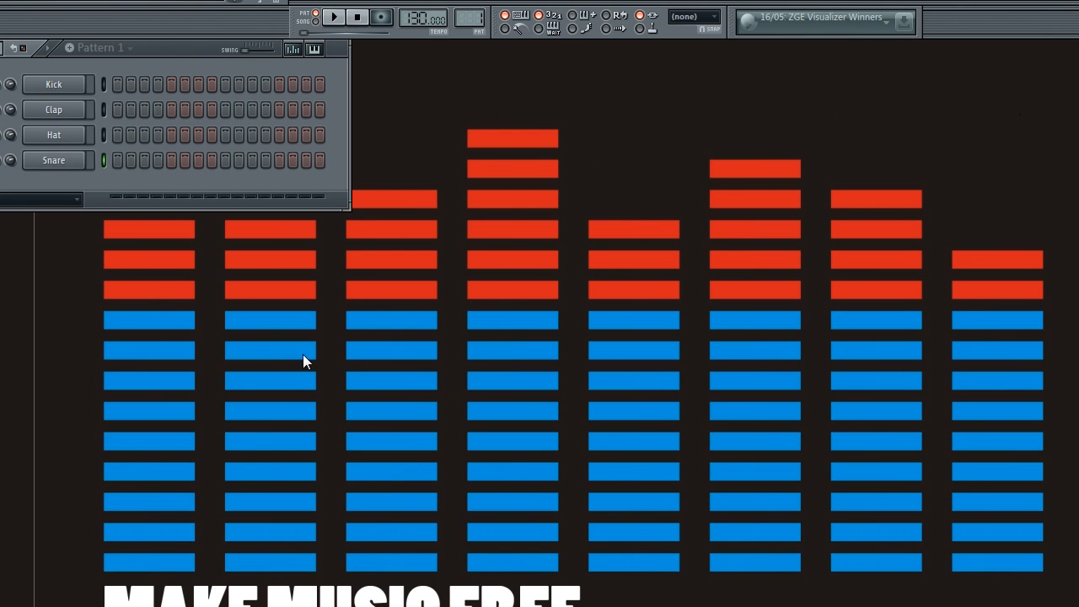
mouse_move(311, 283)
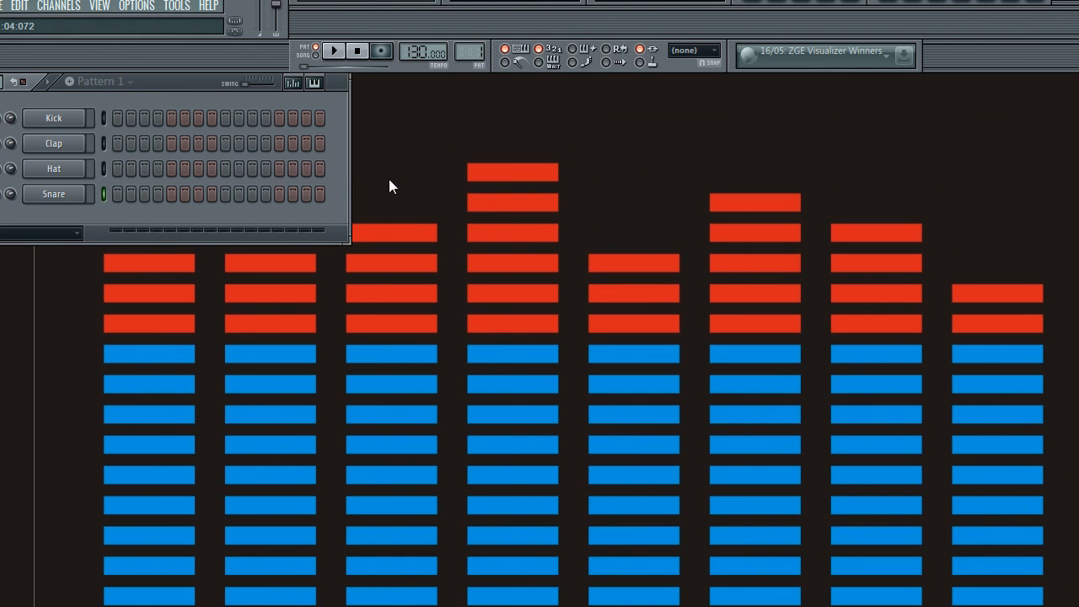
mouse_move(378, 219)
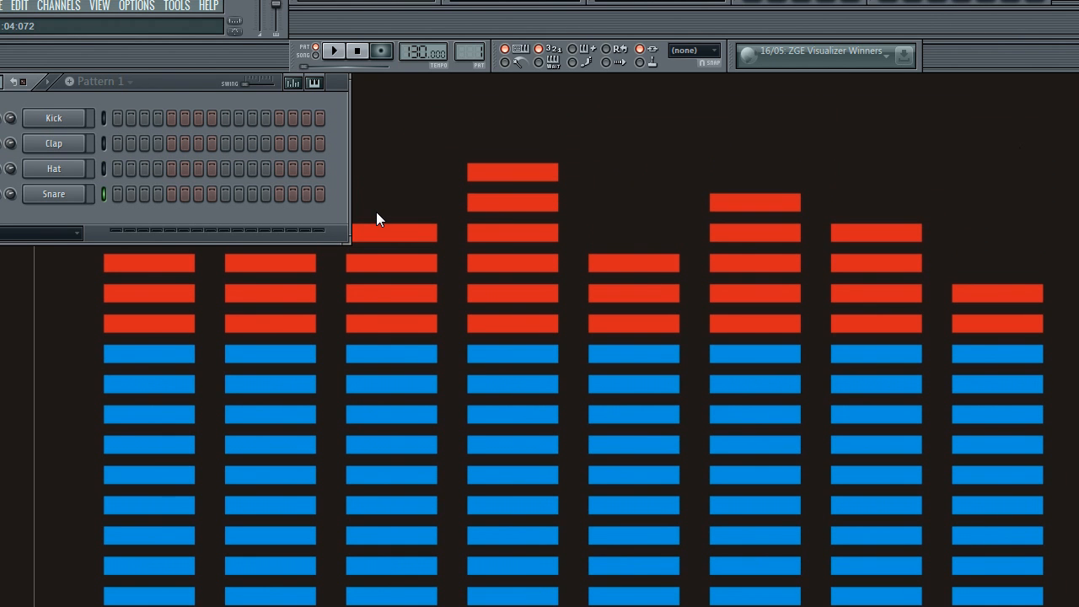